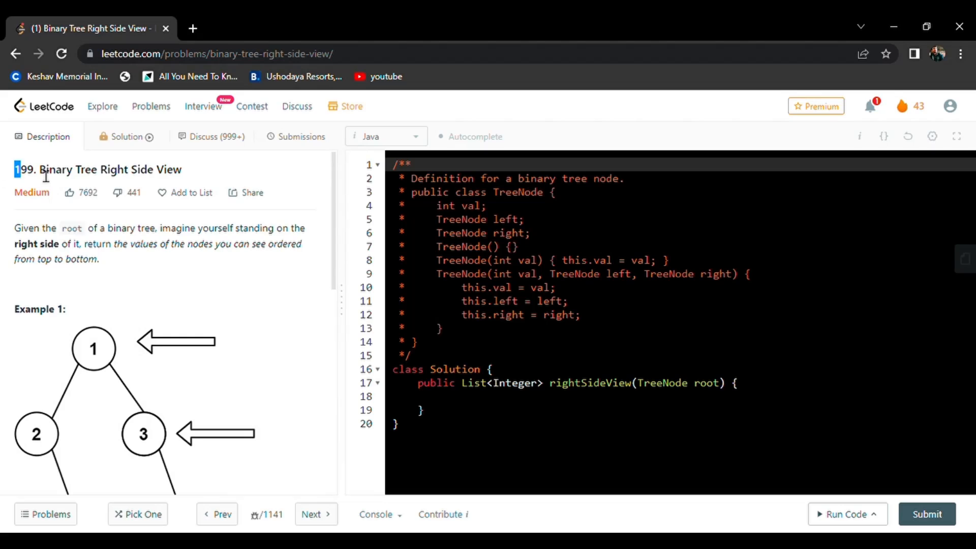
Step: Highlight the right-side-view problem statement and read down through the examples
{"action": "left_click_drag", "start_coordinate": [17, 169], "coordinate": [183, 168]}
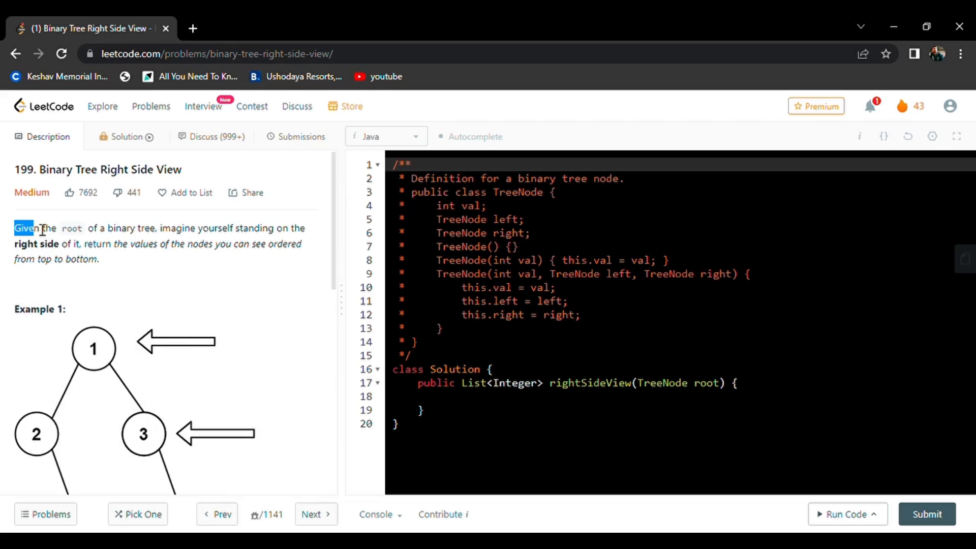
{"action": "left_click_drag", "start_coordinate": [28, 227], "coordinate": [159, 228]}
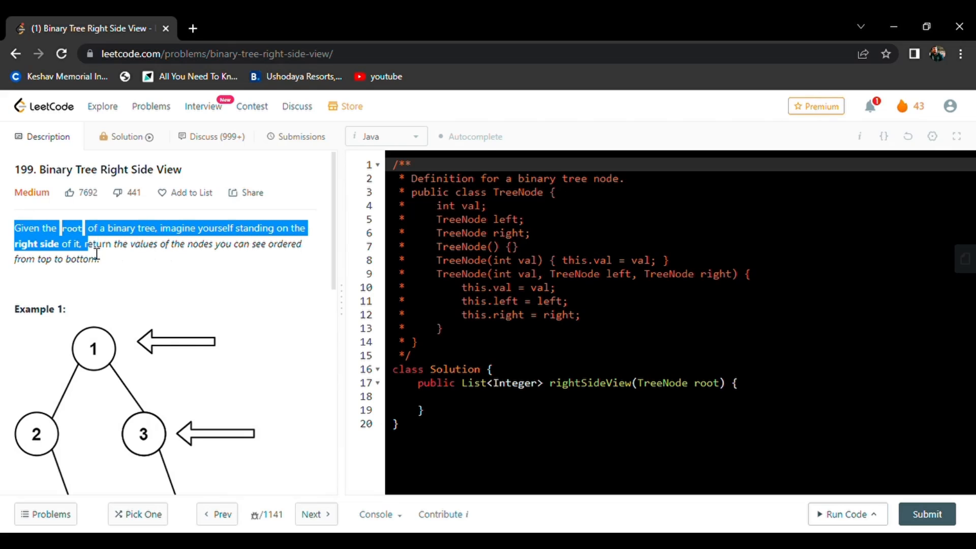
{"action": "mouse_move", "coordinate": [168, 360]}
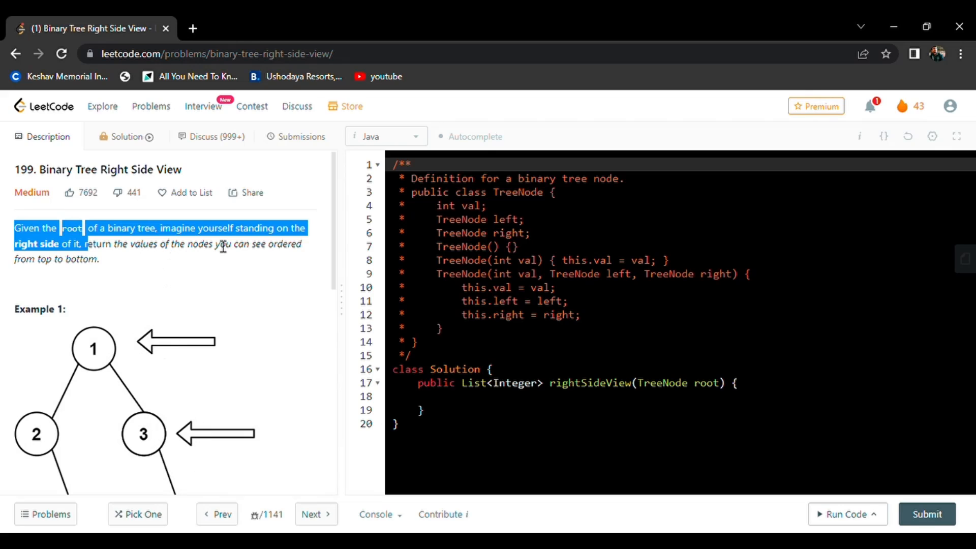
{"action": "mouse_move", "coordinate": [47, 263]}
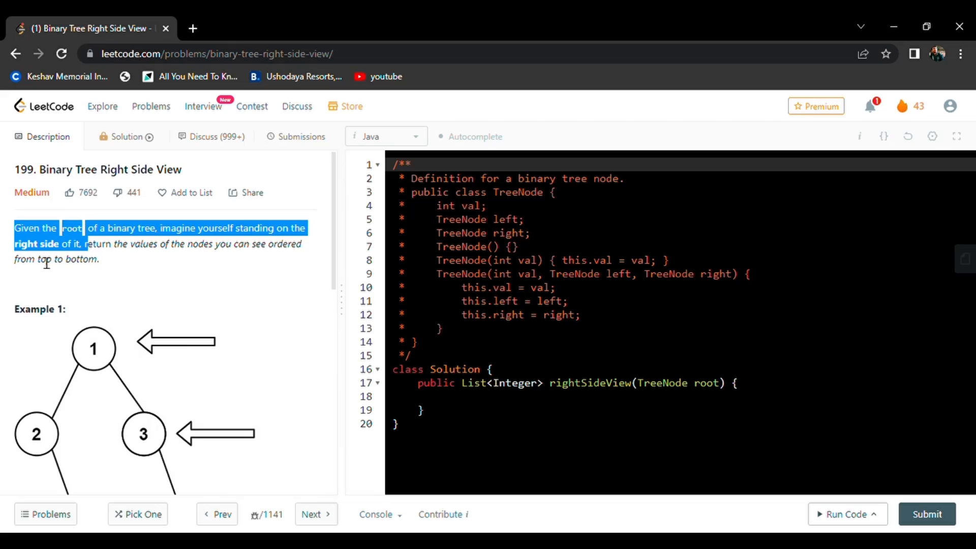
{"action": "scroll", "scroll_direction": "down", "scroll_amount": 3}
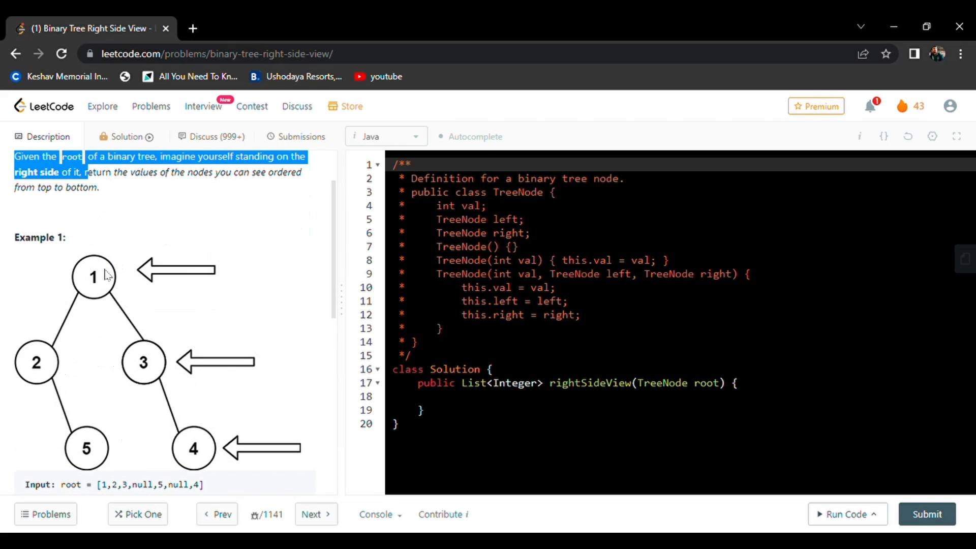
{"action": "mouse_move", "coordinate": [184, 379]}
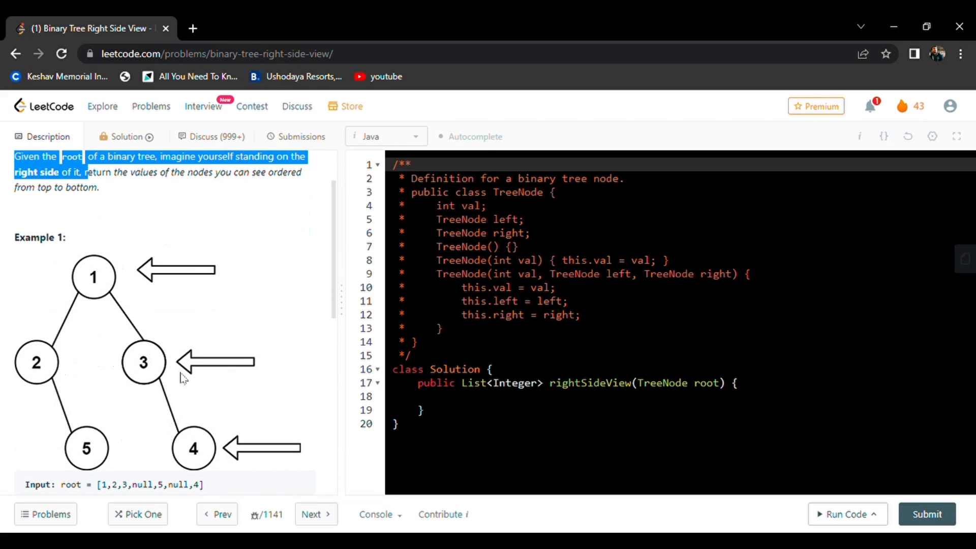
{"action": "scroll", "scroll_direction": "down", "scroll_amount": 3}
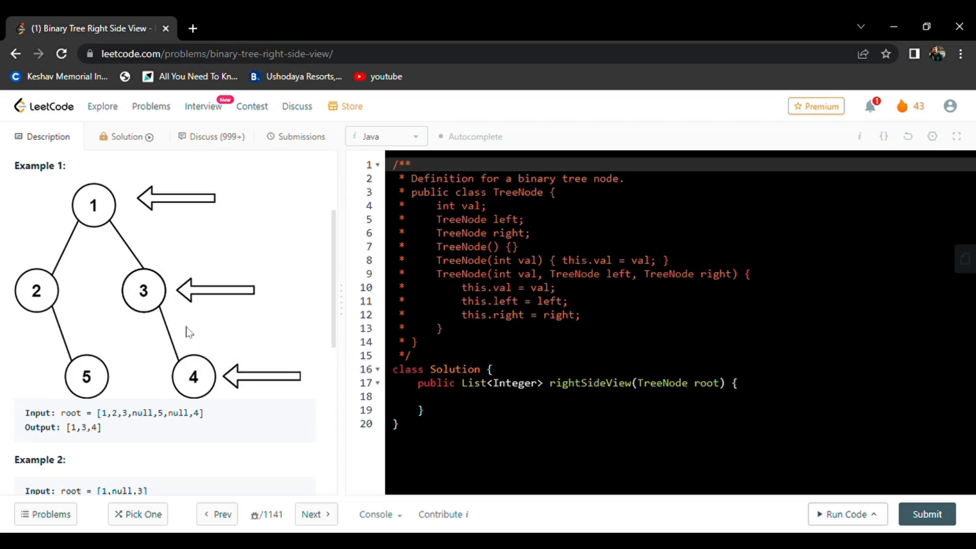
{"action": "mouse_move", "coordinate": [214, 294]}
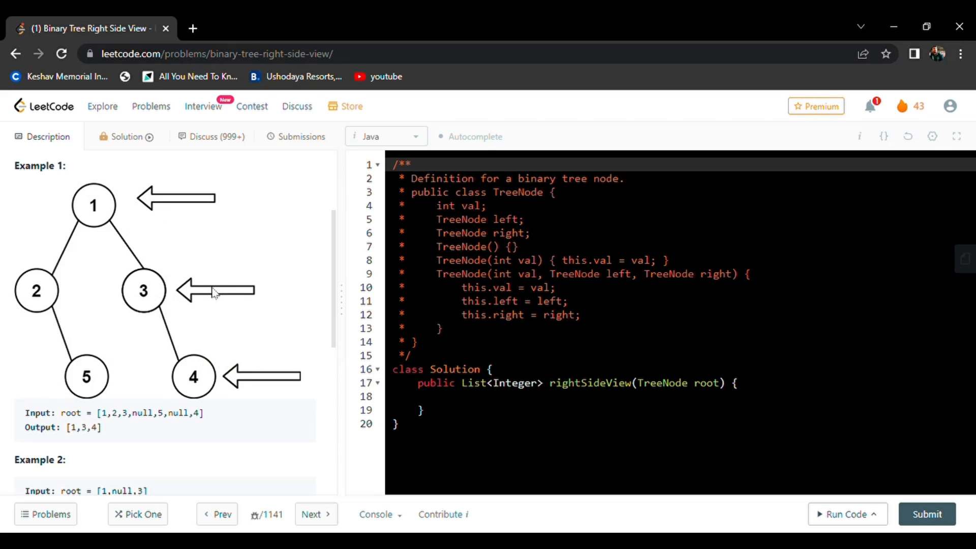
{"action": "mouse_move", "coordinate": [114, 225]}
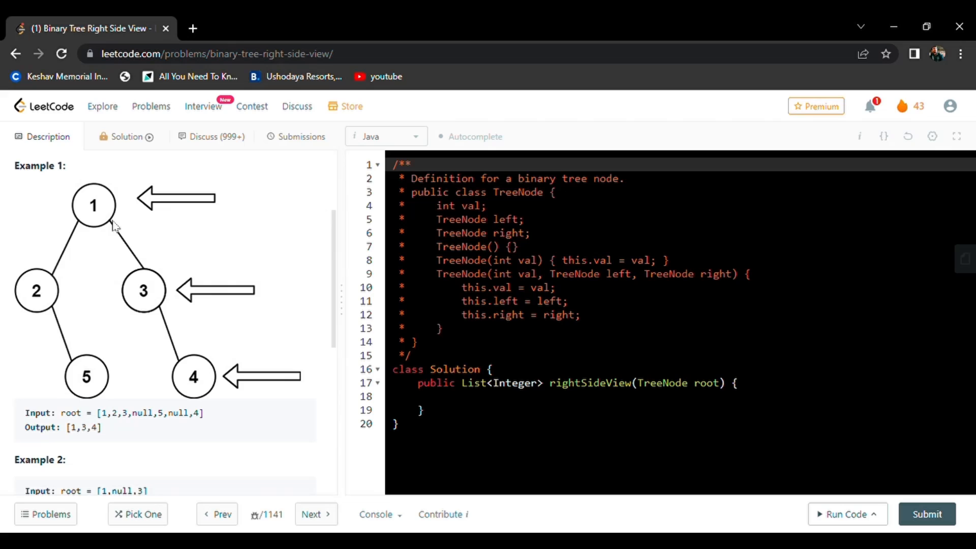
{"action": "mouse_move", "coordinate": [191, 242]}
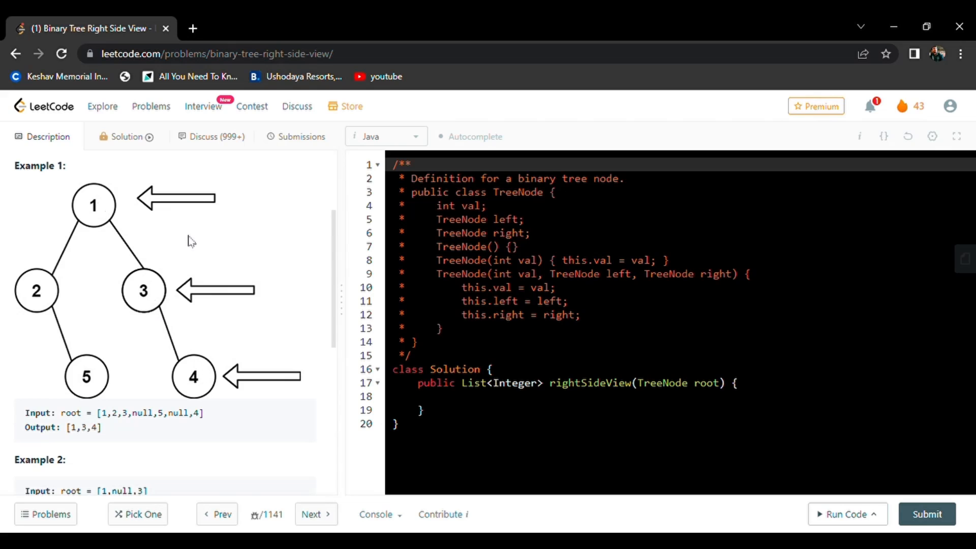
{"action": "mouse_move", "coordinate": [203, 263]}
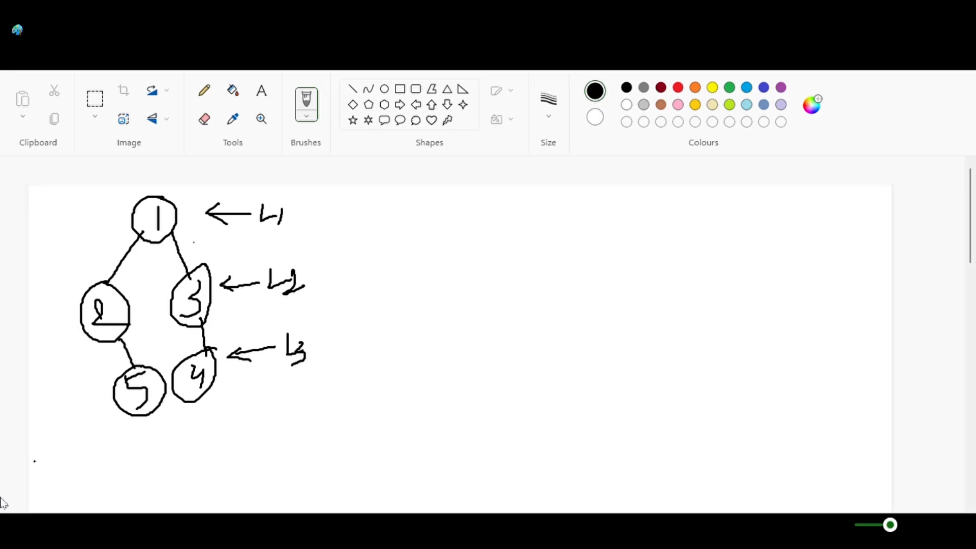
{"action": "mouse_move", "coordinate": [153, 530]}
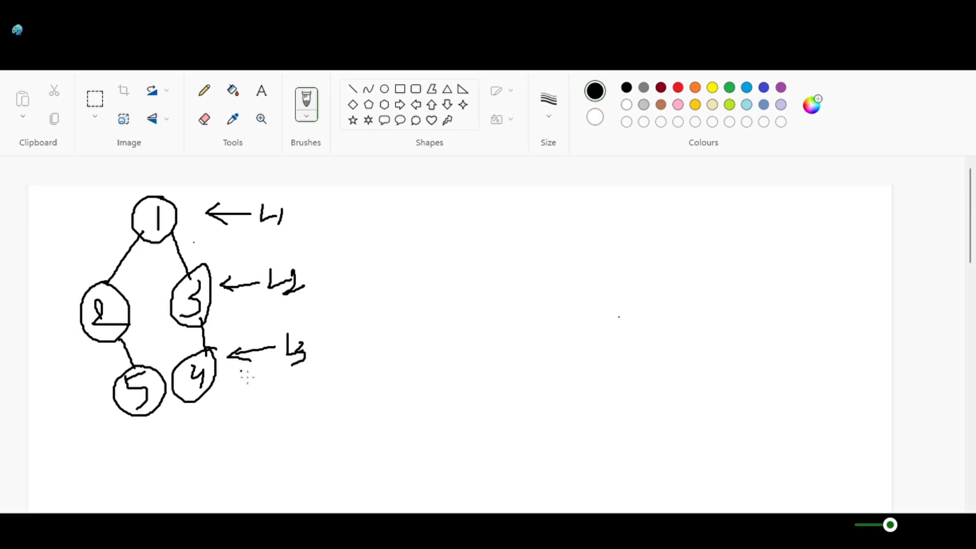
{"action": "mouse_move", "coordinate": [111, 218]}
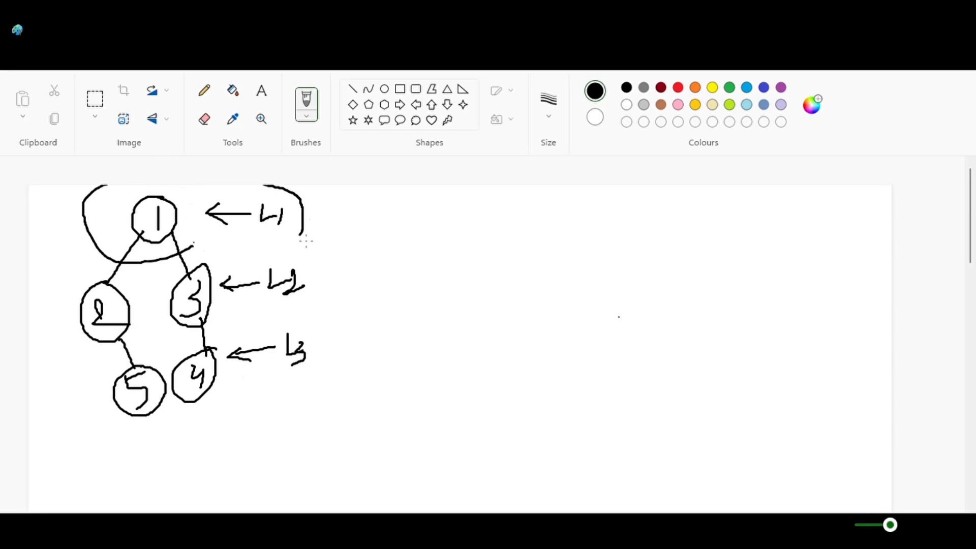
Step: Circle tree levels {1}, {2,3}, {5,4} and link them to right-side values 1, 3, 4
{"action": "left_click_drag", "start_coordinate": [197, 256], "coordinate": [296, 252]}
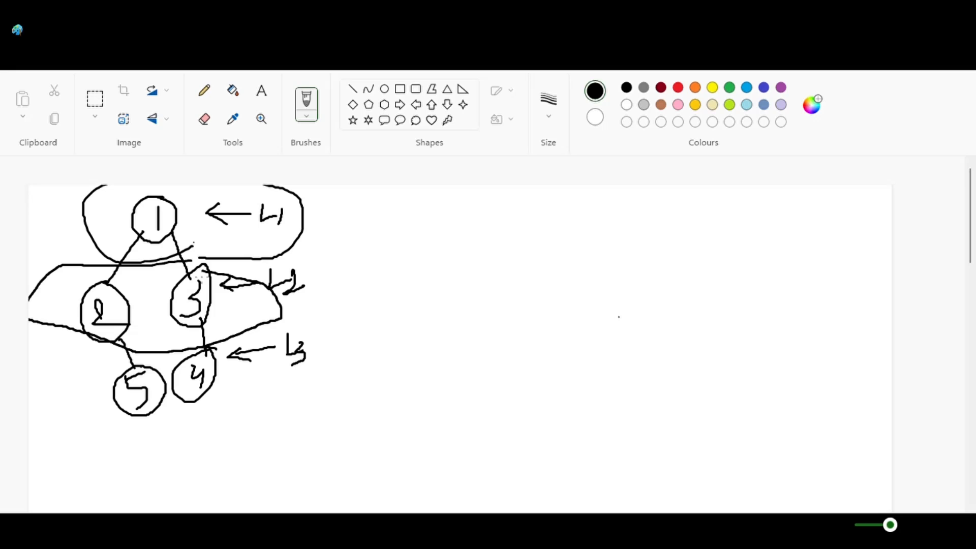
{"action": "left_click_drag", "start_coordinate": [200, 297], "coordinate": [364, 294]}
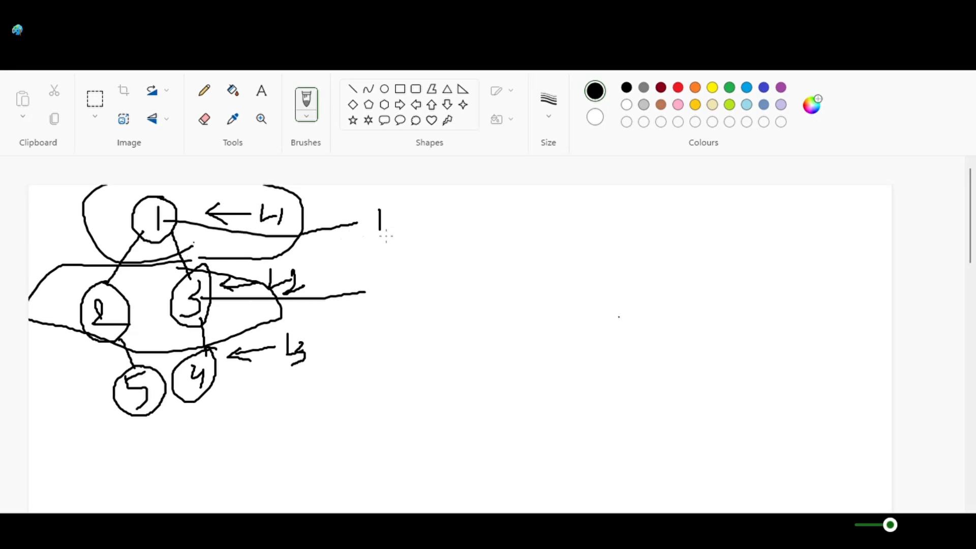
{"action": "left_click_drag", "start_coordinate": [377, 271], "coordinate": [389, 299]}
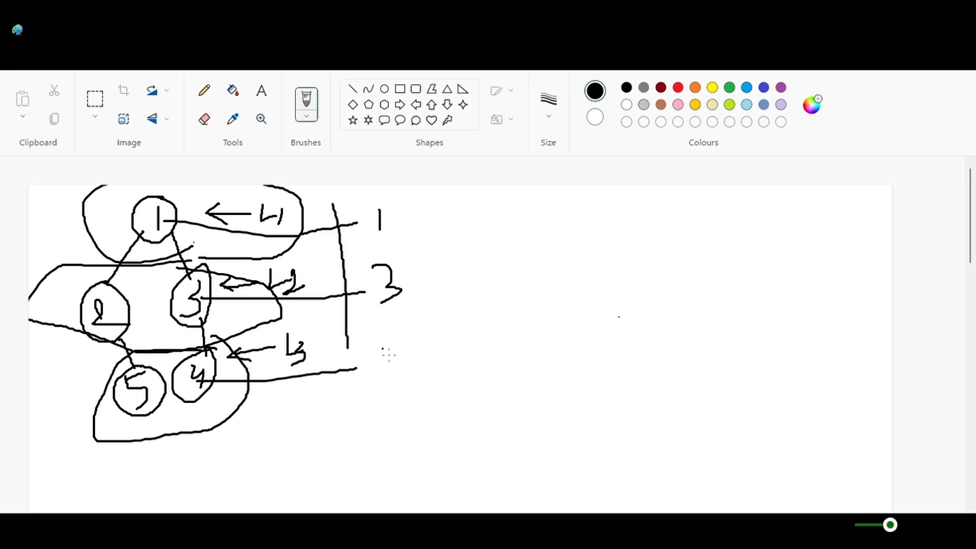
{"action": "left_click_drag", "start_coordinate": [383, 349], "coordinate": [399, 371]}
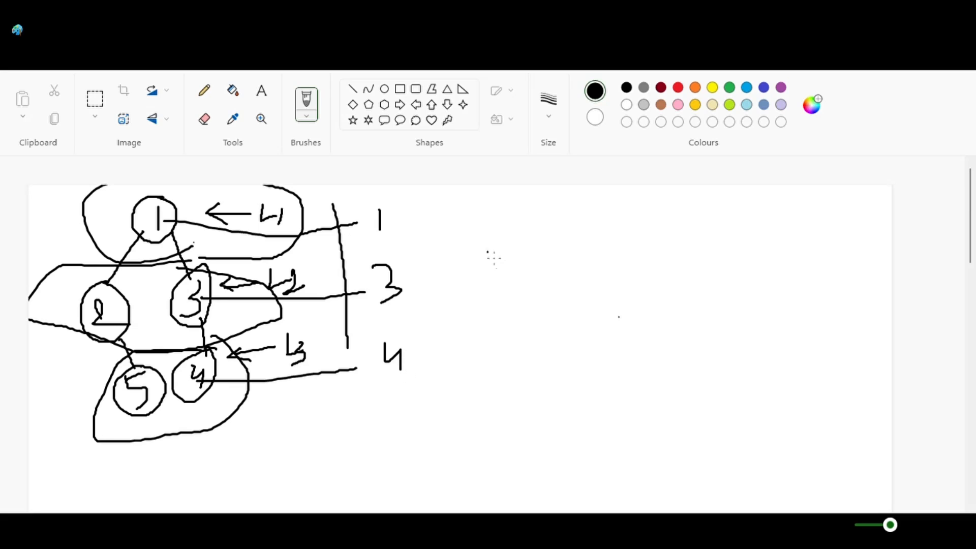
{"action": "mouse_move", "coordinate": [475, 276]}
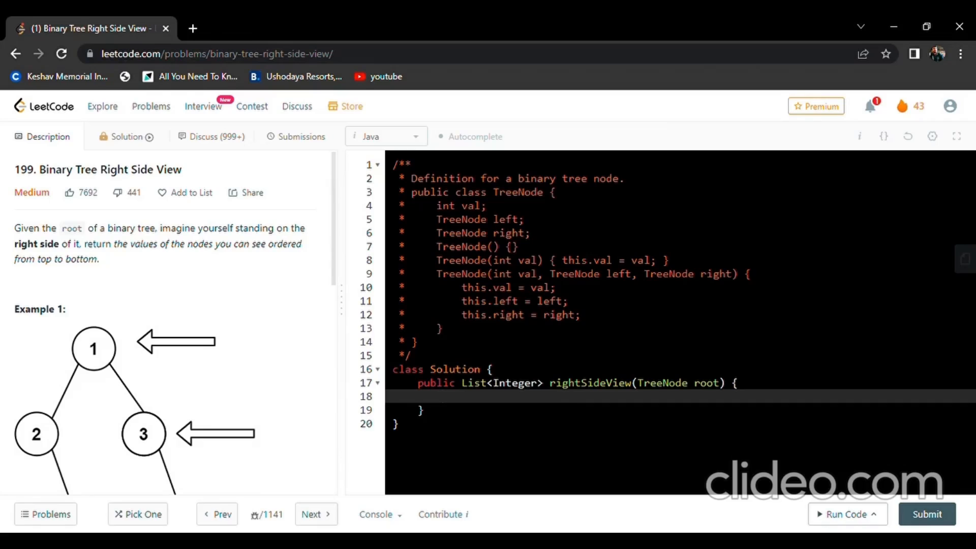
Step: Declare the result as a List of integers initialised to a new ArrayList
{"action": "type", "text": "L"}
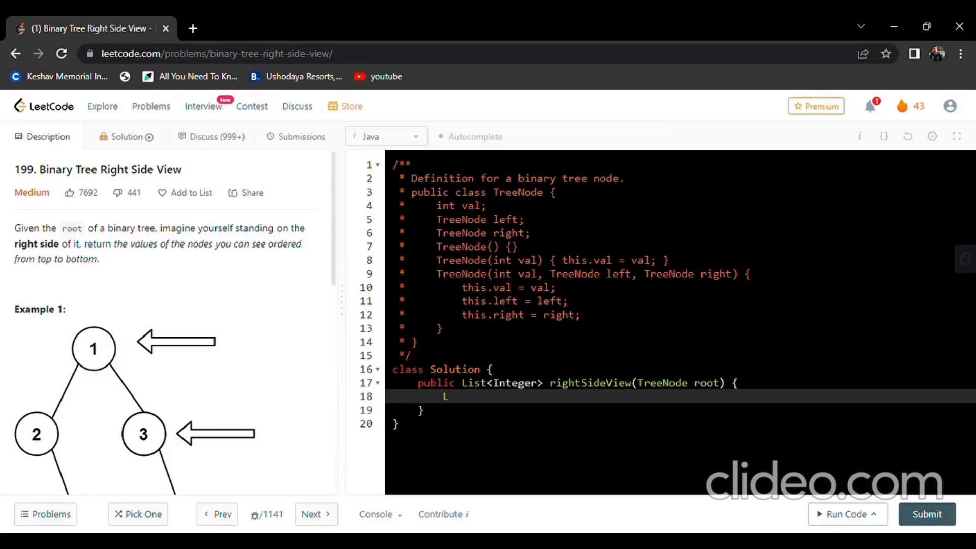
{"action": "type", "text": "ist<"}
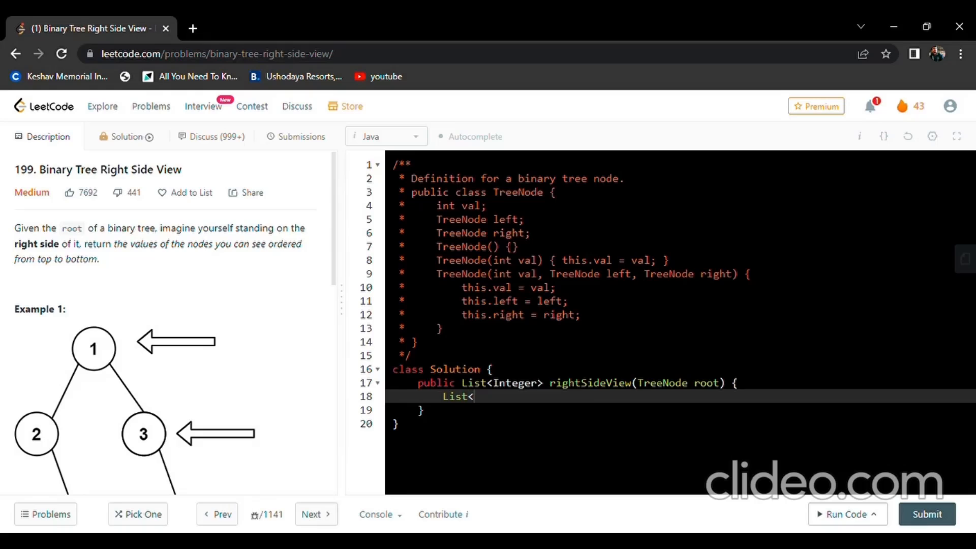
{"action": "type", "text": "Int"}
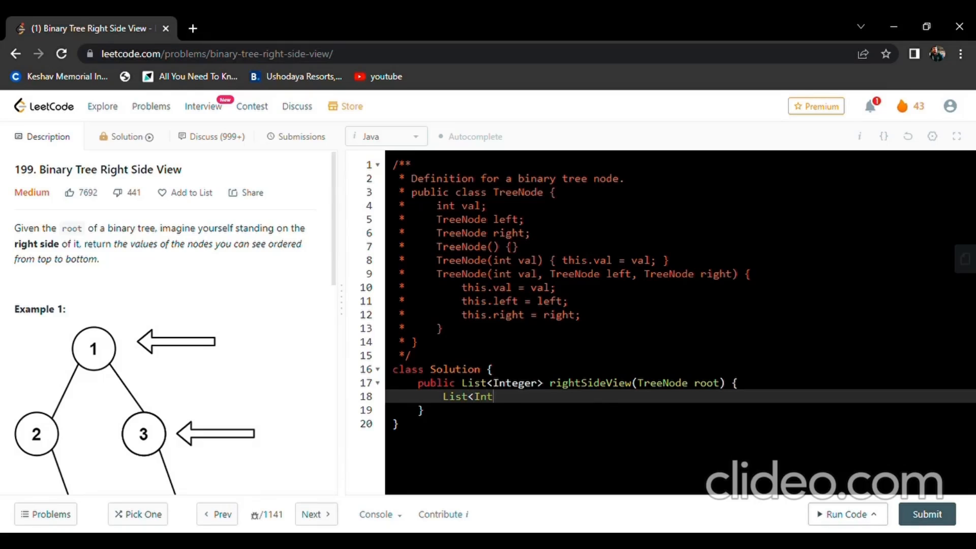
{"action": "type", "text": "egers> result ="}
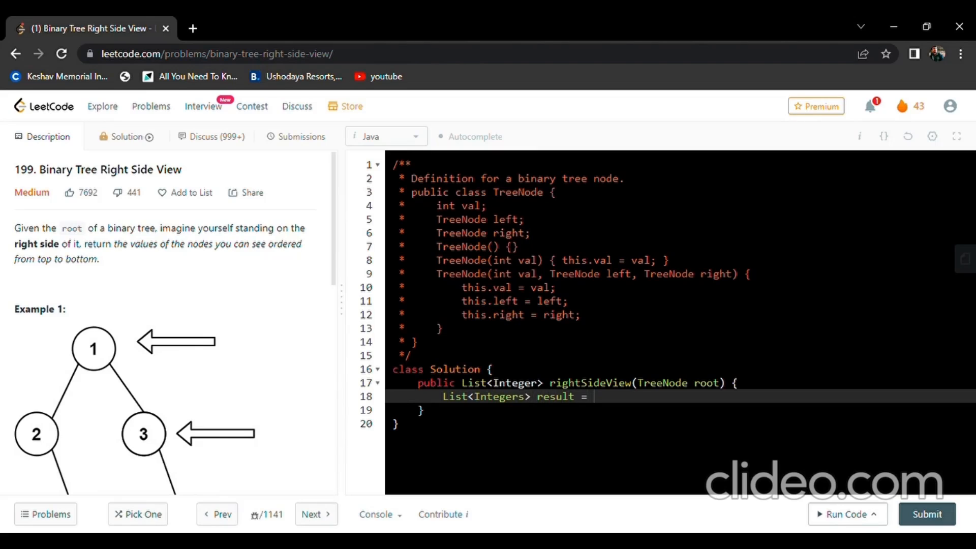
{"action": "type", "text": "new"}
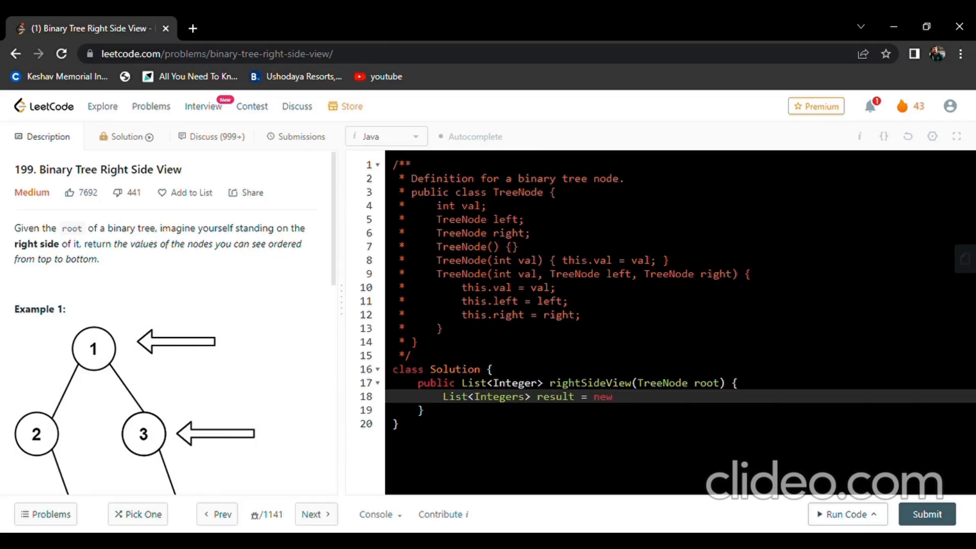
{"action": "type", "text": "Array"}
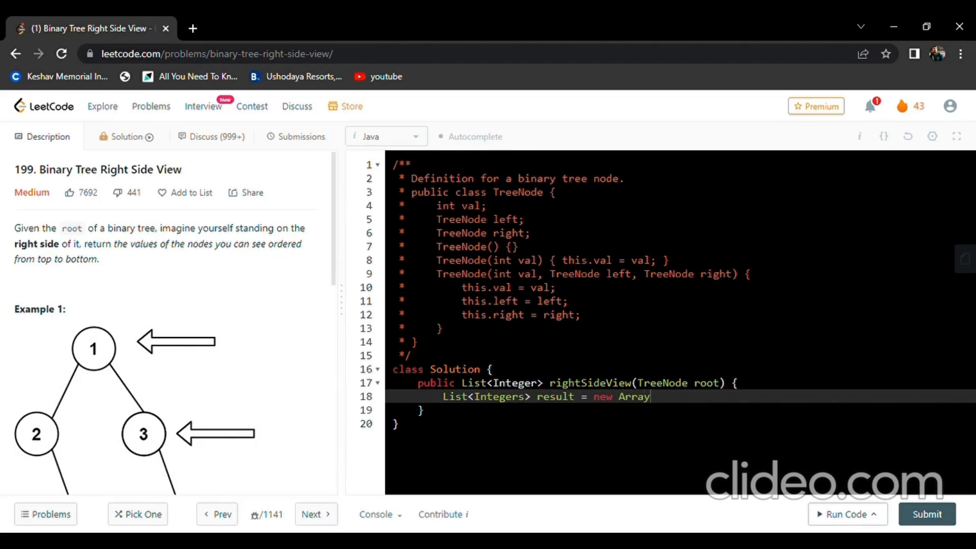
{"action": "type", "text": "List()"}
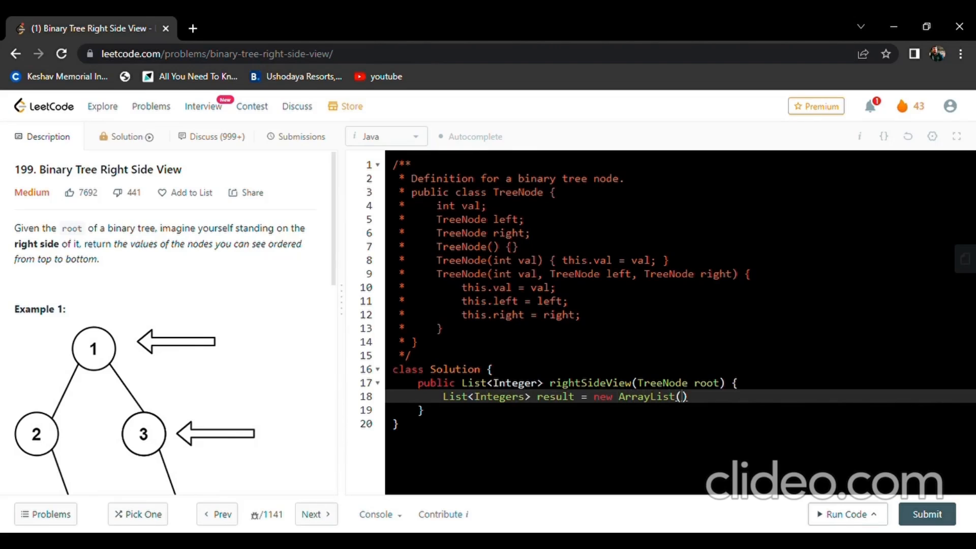
{"action": "type", "text": ";"}
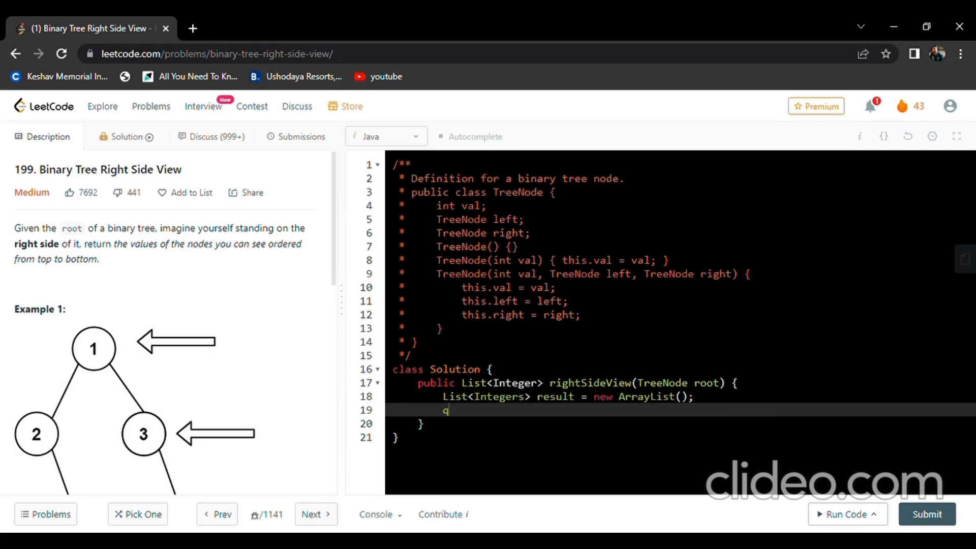
Step: Declare a Queue<TreeNode> named queue backed by a LinkedList
{"action": "type", "text": "Q"}
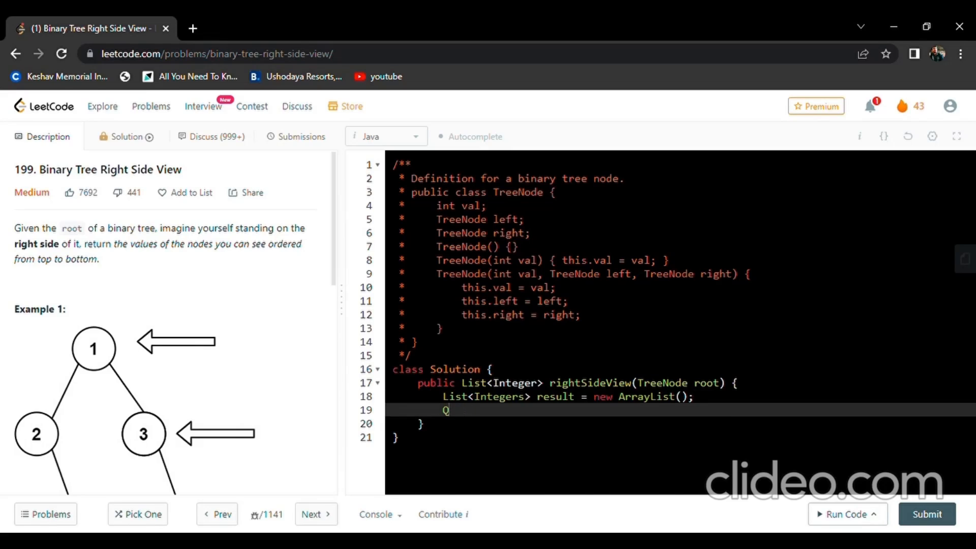
{"action": "type", "text": "ueue"}
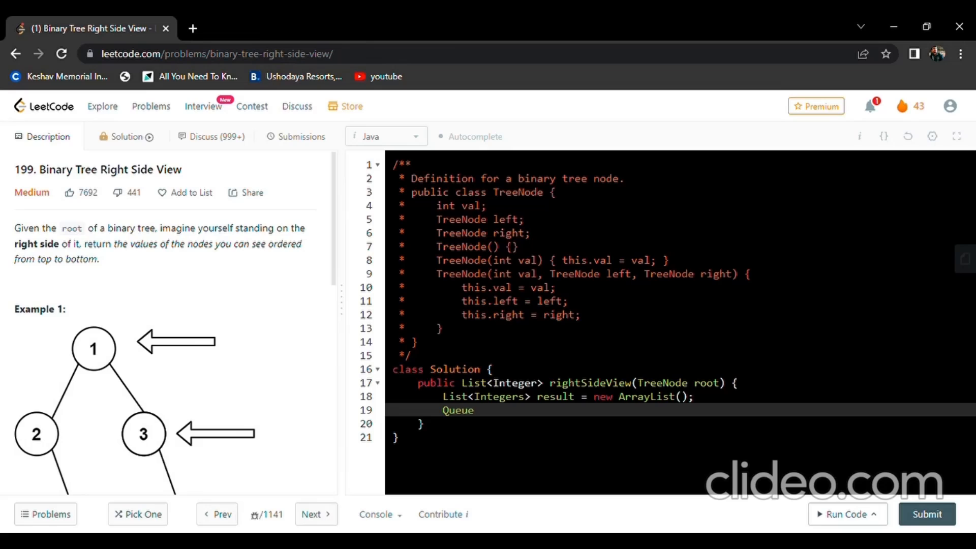
{"action": "type", "text": "<Tee"}
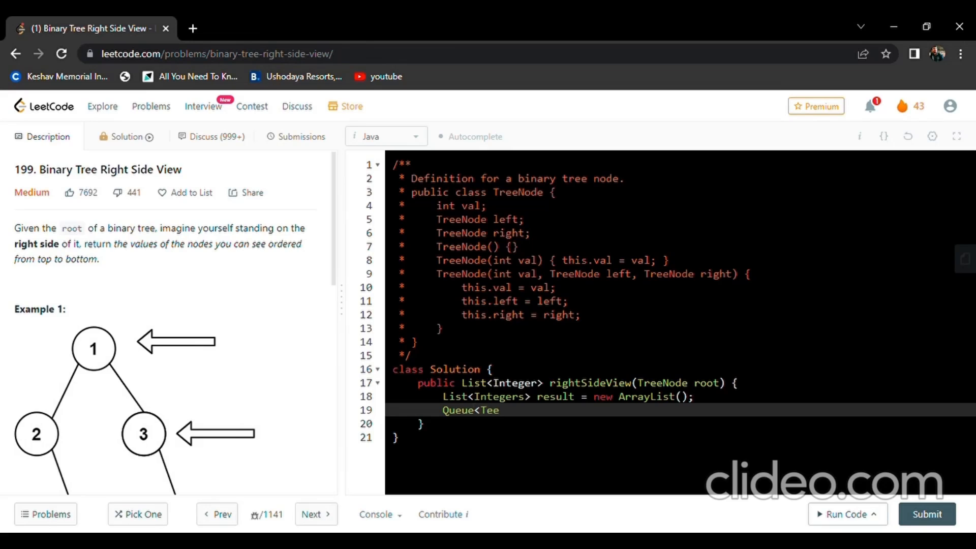
{"action": "type", "text": "e"}
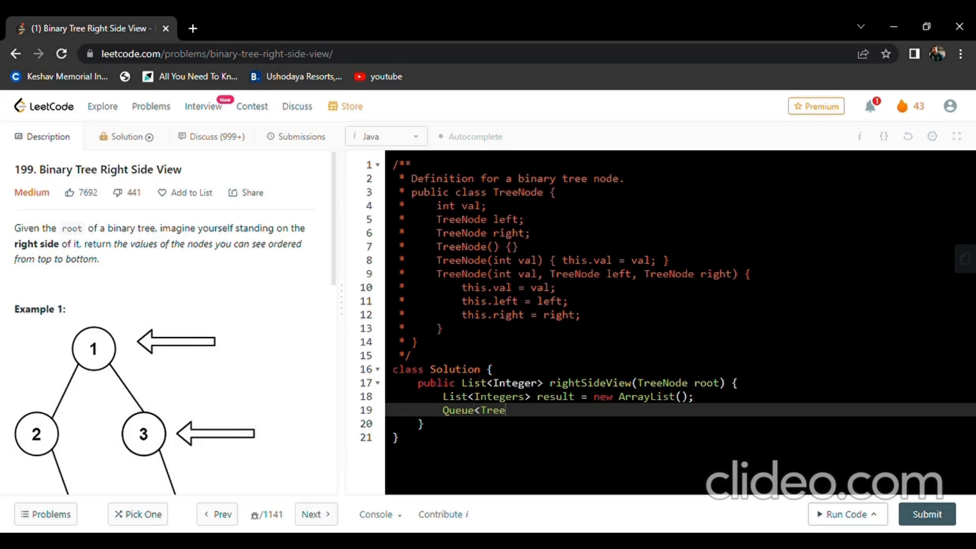
{"action": "type", "text": "Node"}
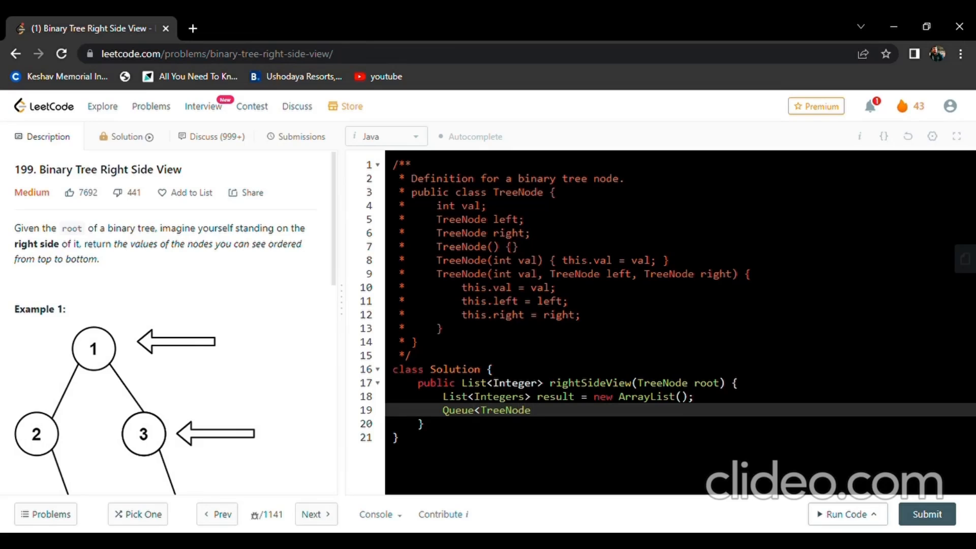
{"action": "type", "text": ">queue = new Linked"}
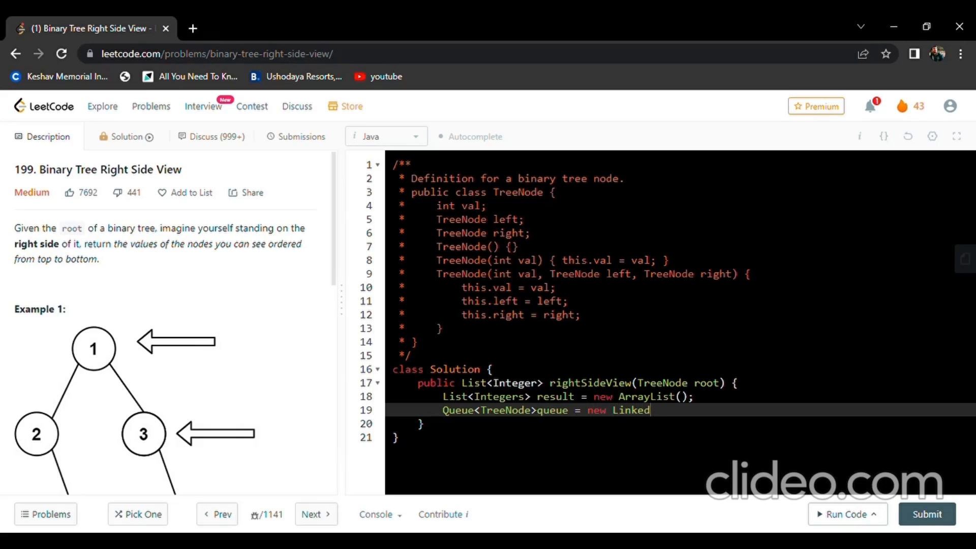
{"action": "type", "text": "List()"}
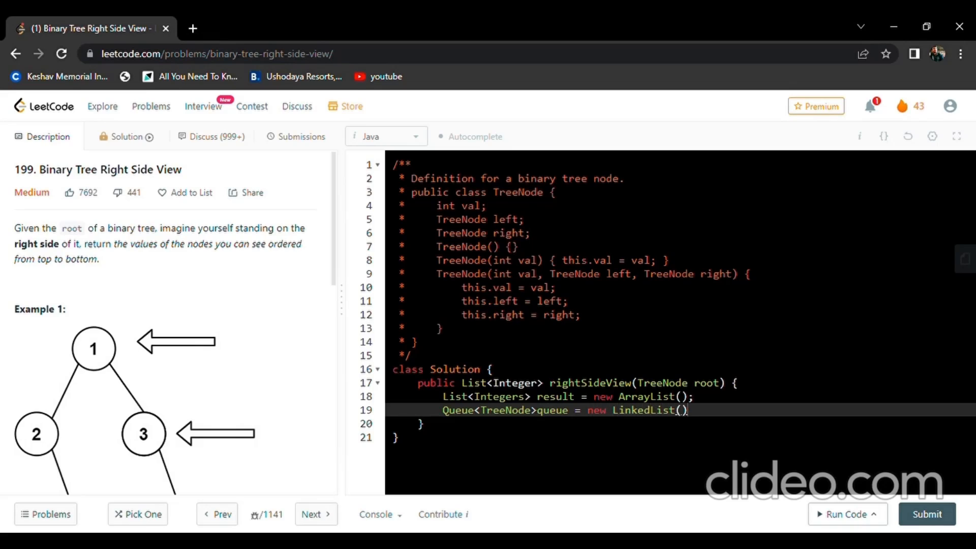
{"action": "type", "text": ";"}
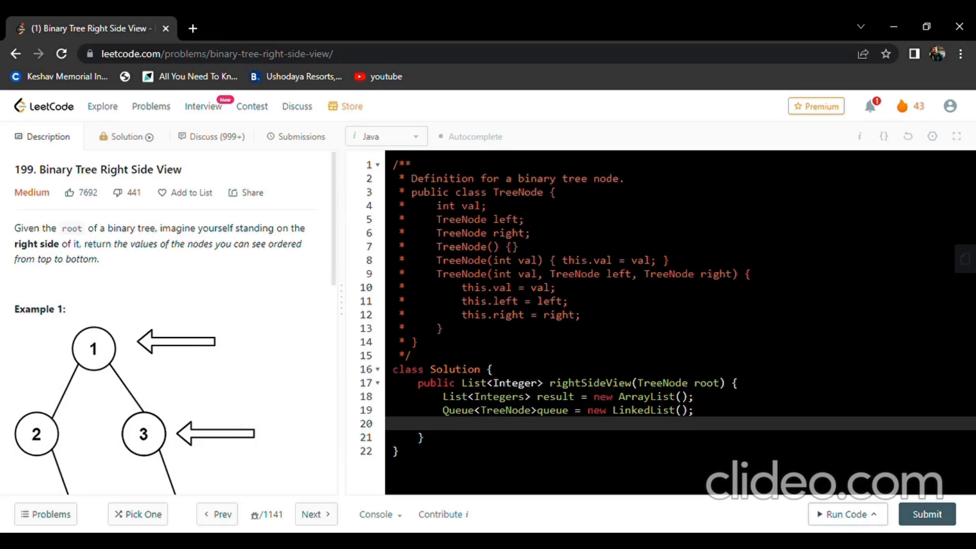
Step: Return result early when root is null, otherwise offer root to the queue
{"action": "type", "text": "if(roo)"}
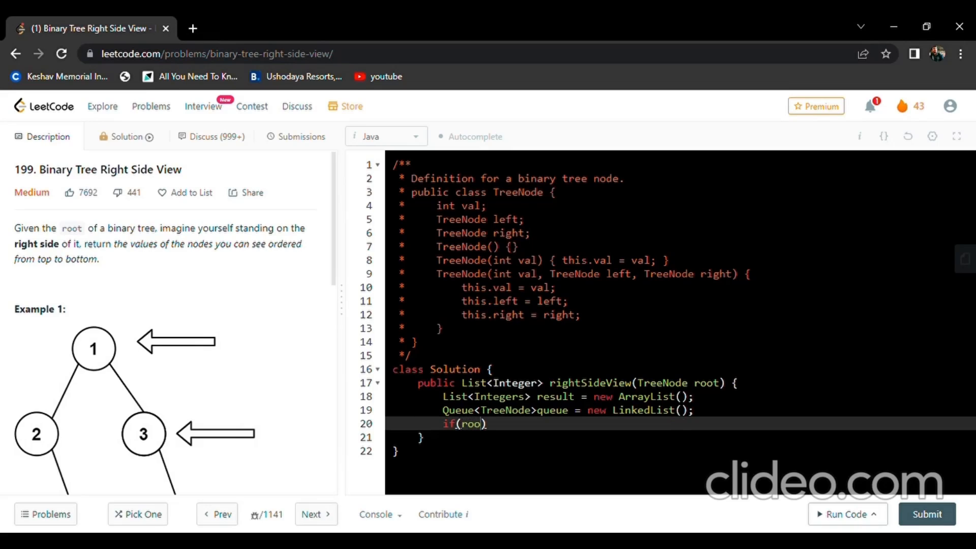
{"action": "type", "text": "==null"}
{"action": "type", "text": "r"}
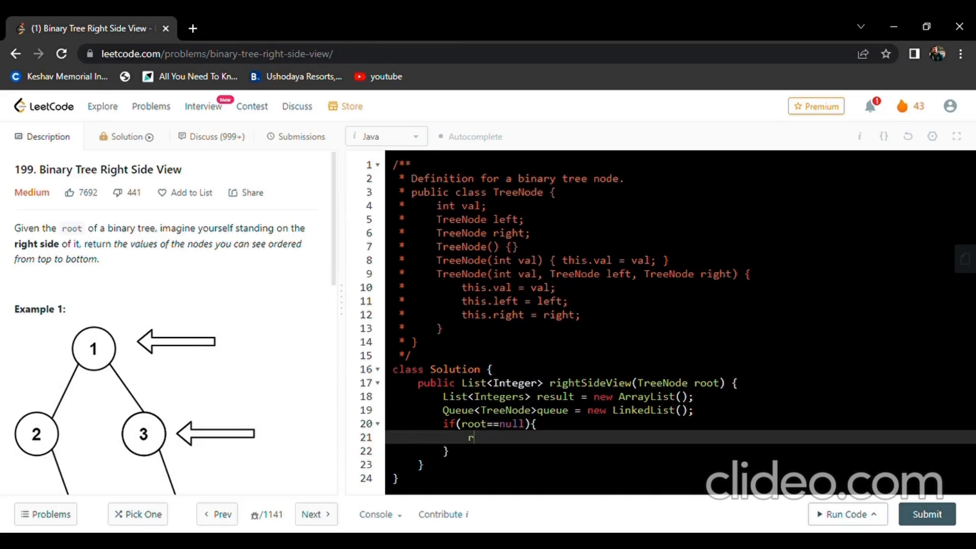
{"action": "type", "text": "eturn re"}
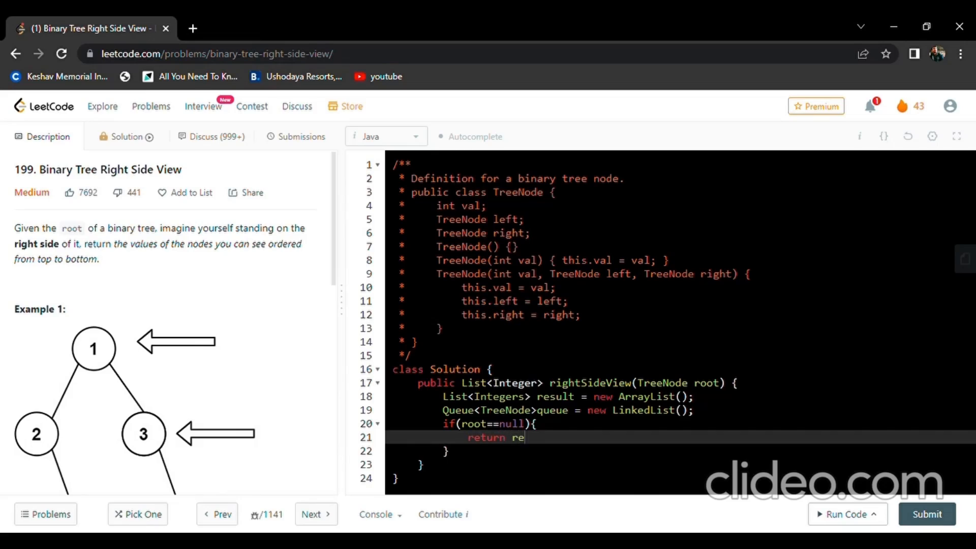
{"action": "type", "text": "sult;"}
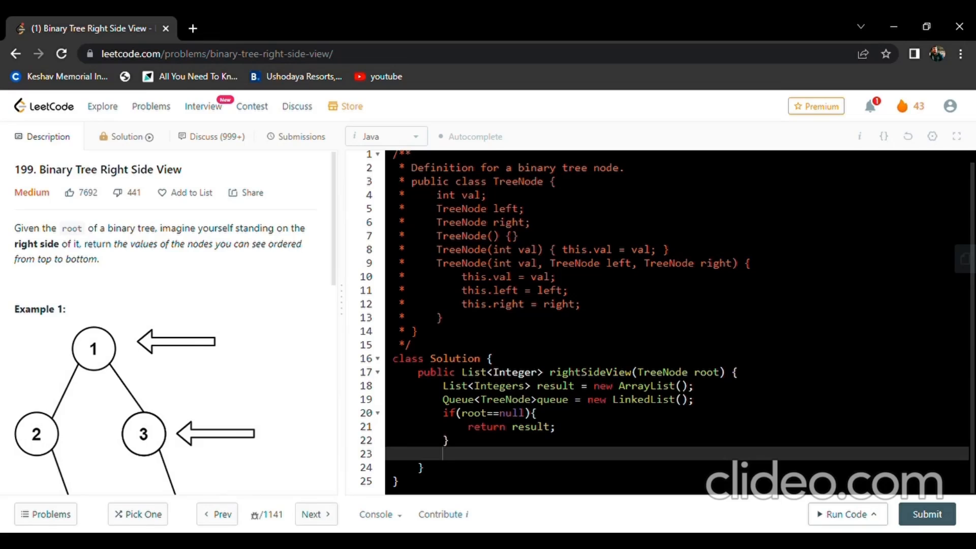
{"action": "type", "text": "queue"}
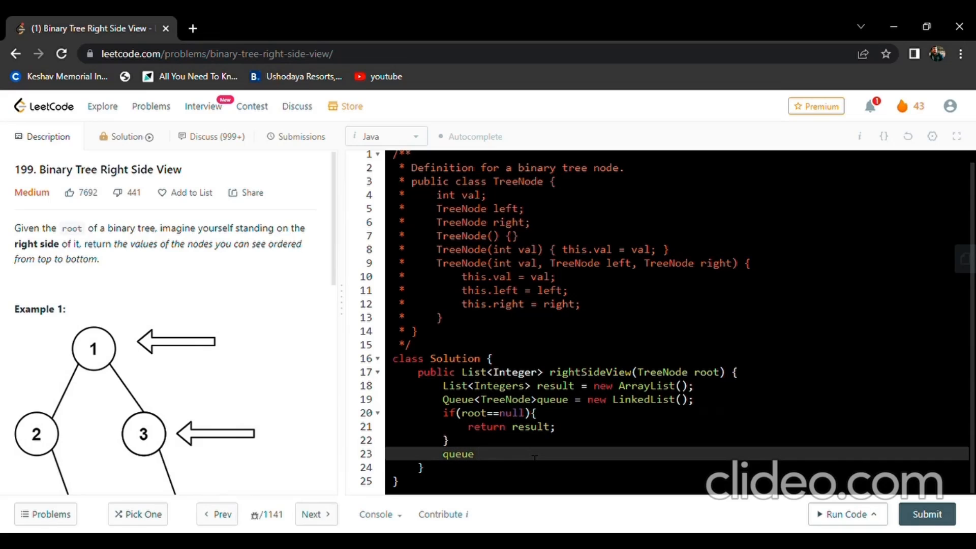
{"action": "type", "text": "."}
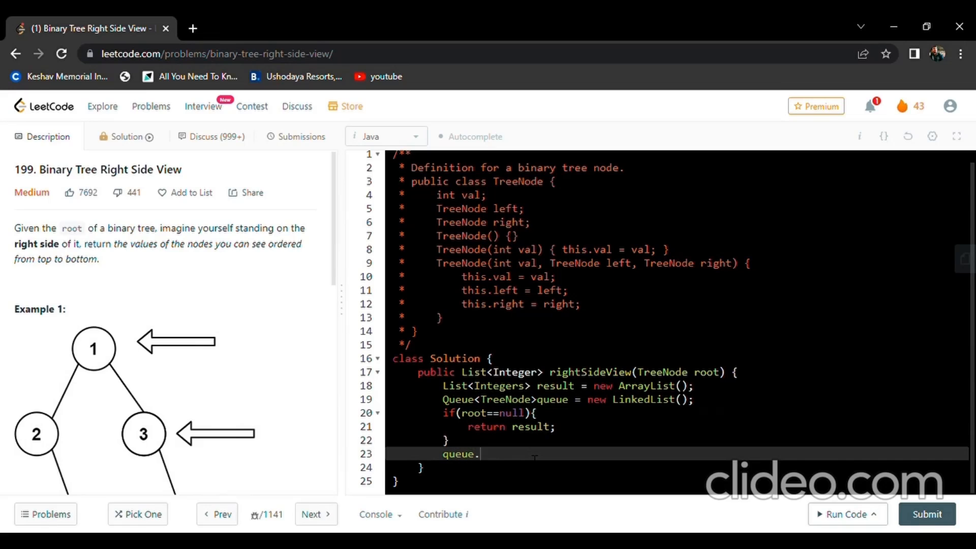
{"action": "type", "text": "offer"}
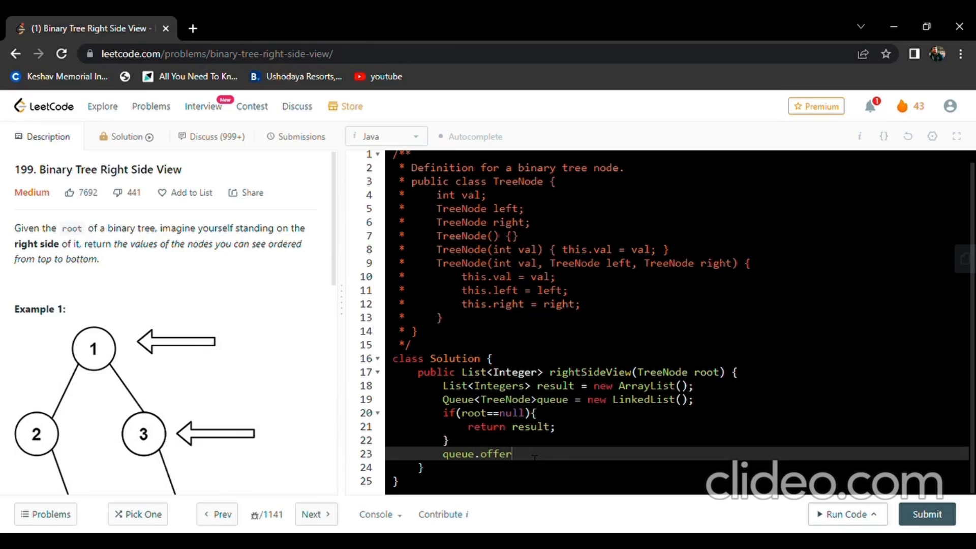
{"action": "type", "text": "()"}
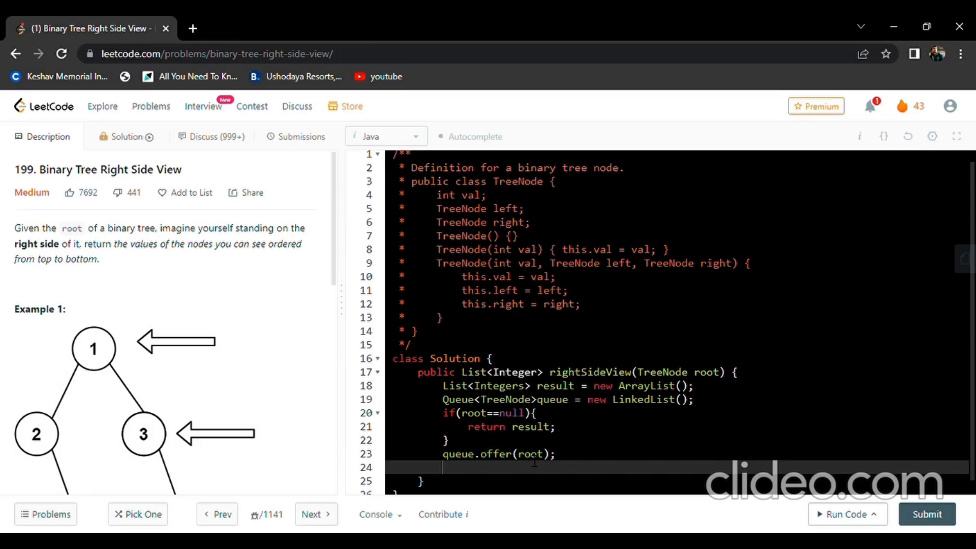
{"action": "scroll", "scroll_direction": "down", "scroll_amount": 3}
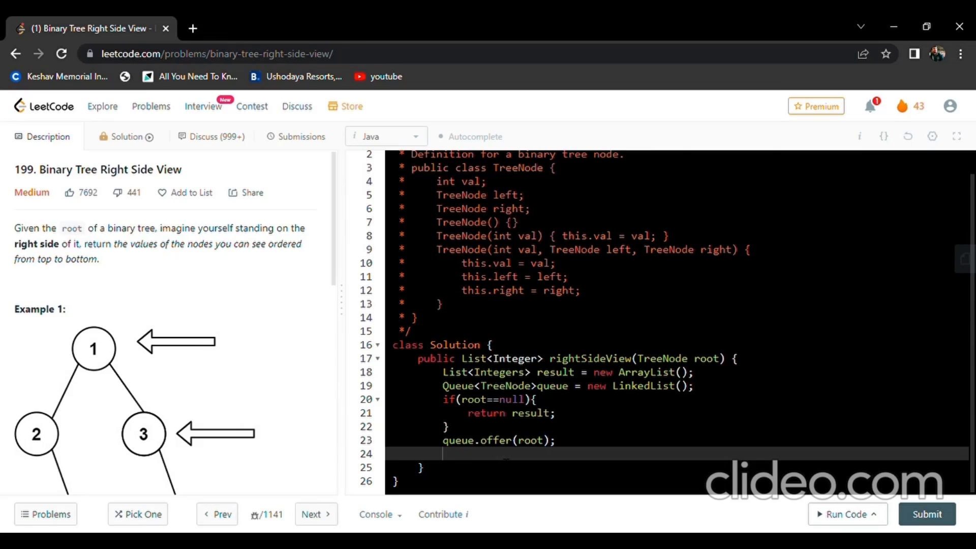
Step: Write the while(!queue.isEmpty()) loop header with its opening brace
{"action": "type", "text": "whi"}
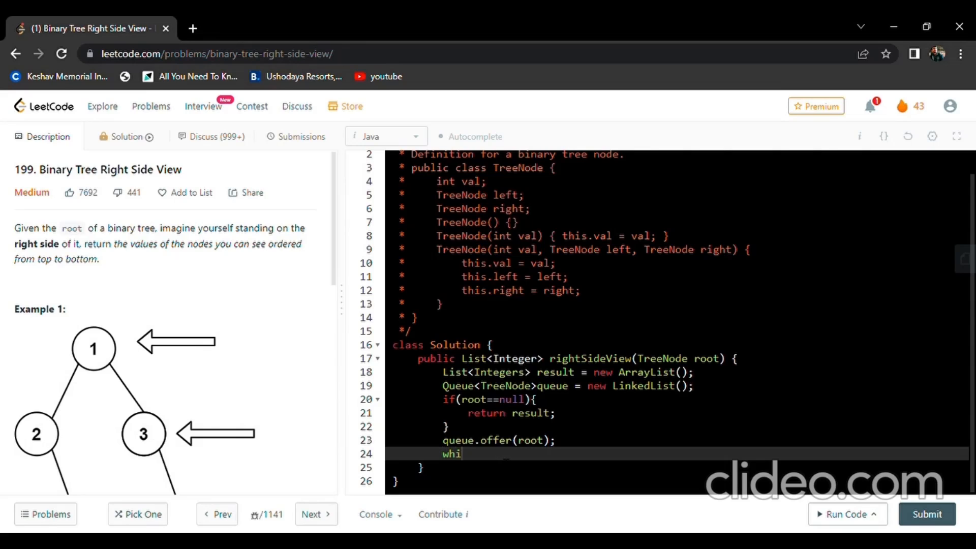
{"action": "type", "text": "le()"}
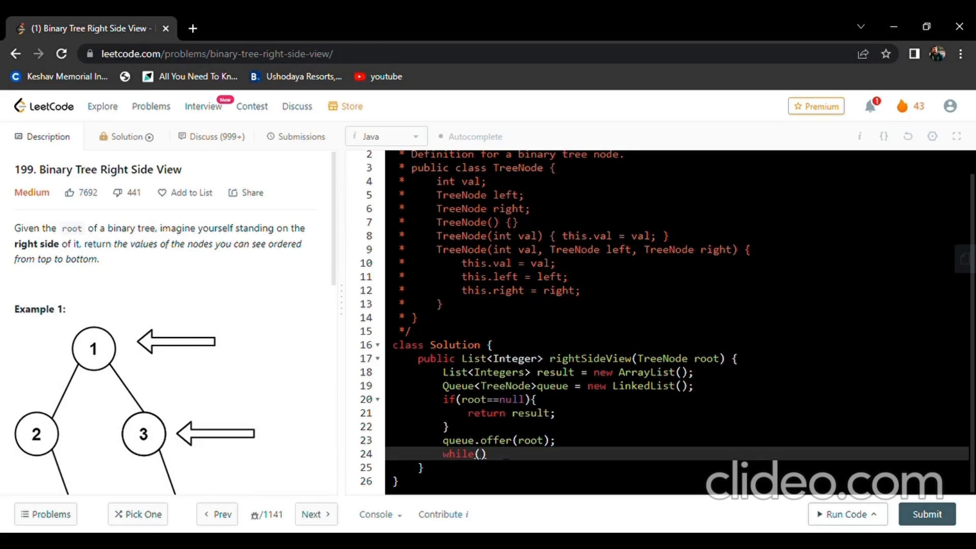
{"action": "type", "text": "!"}
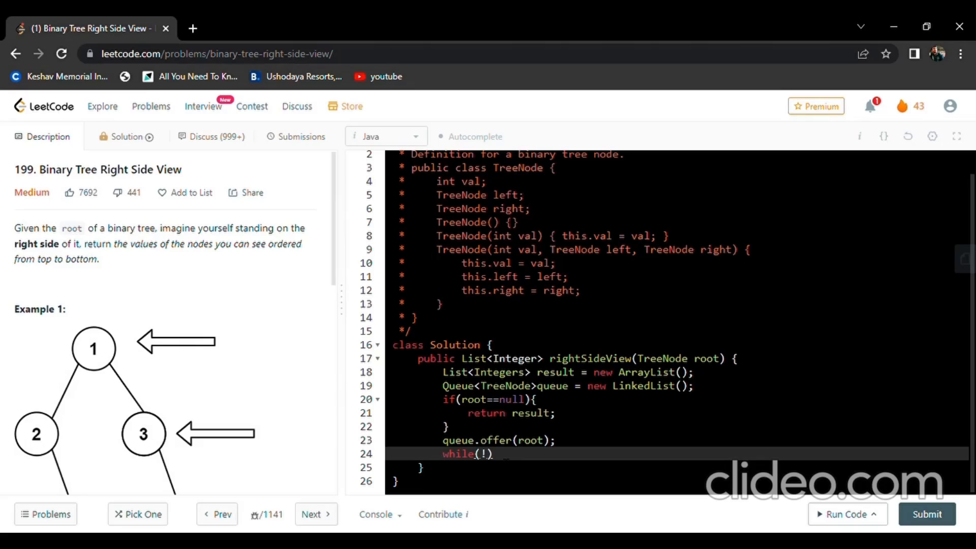
{"action": "type", "text": "queue)"}
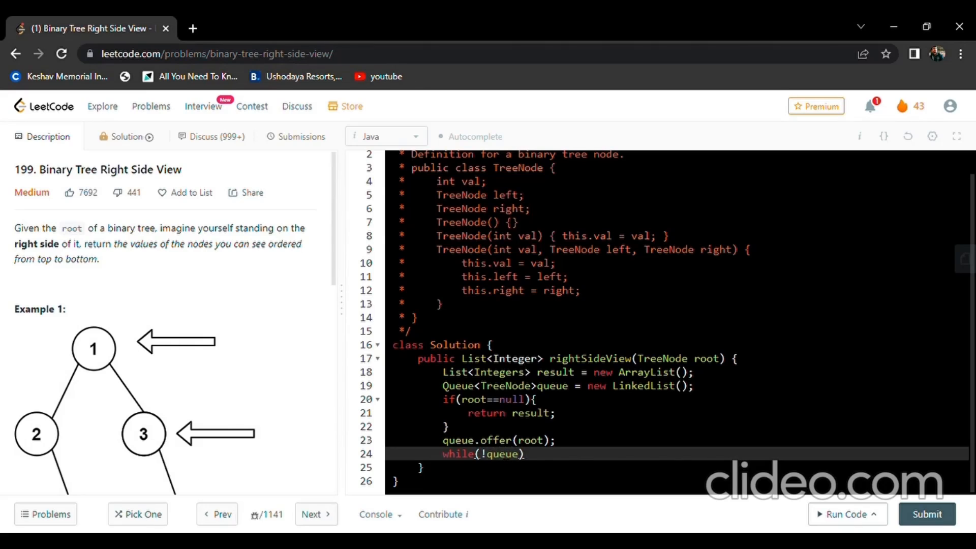
{"action": "type", "text": ".isEmpty("}
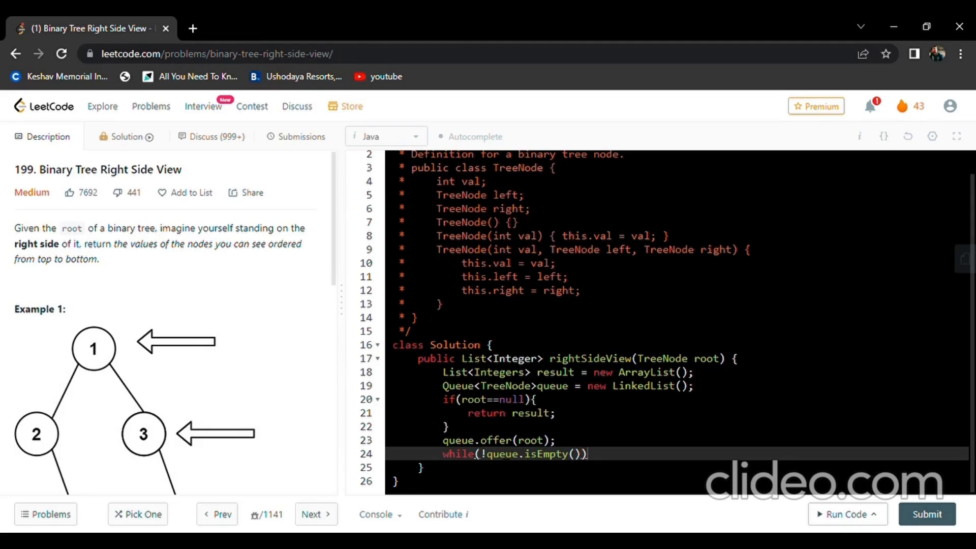
{"action": "type", "text": "{"}
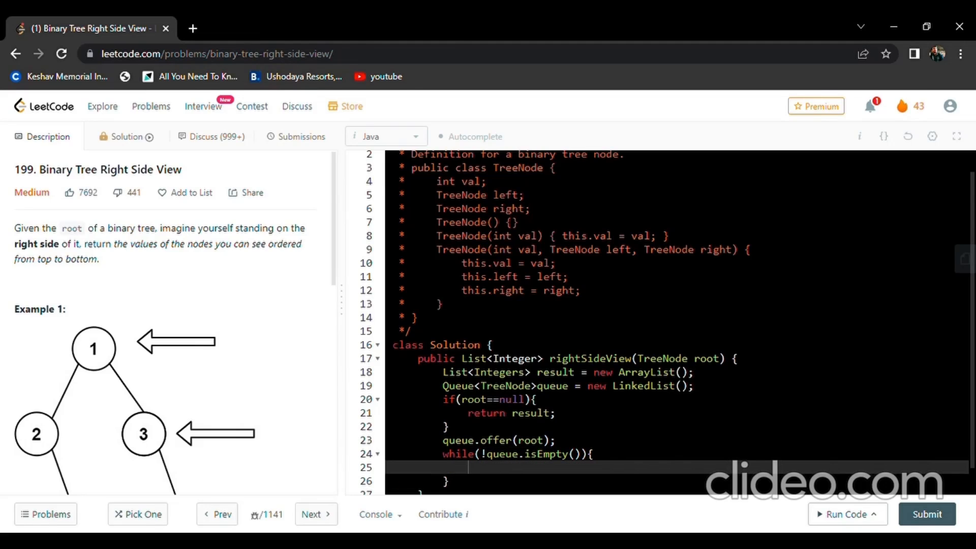
{"action": "scroll", "scroll_direction": "down", "scroll_amount": 3}
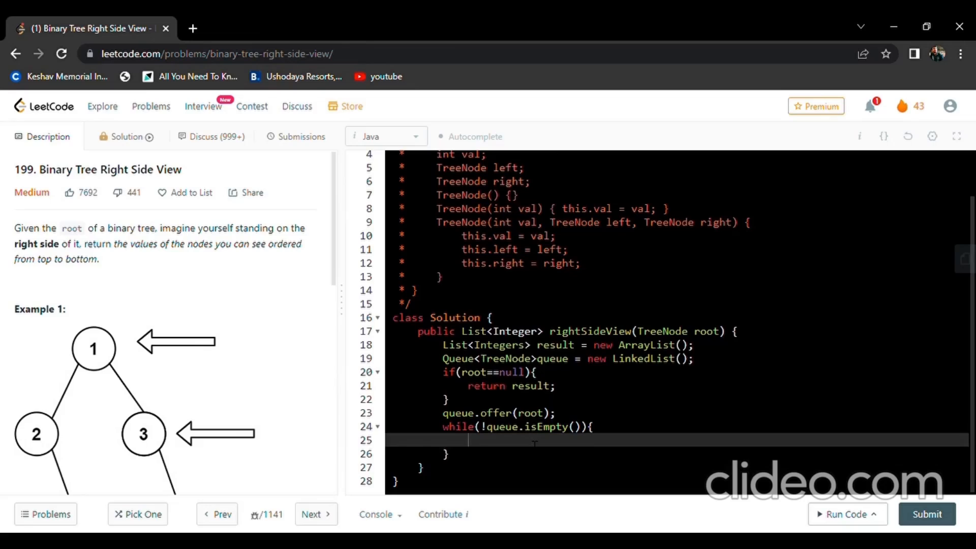
Step: Store the queue's current size in int size = queue.size()
{"action": "type", "text": "int"}
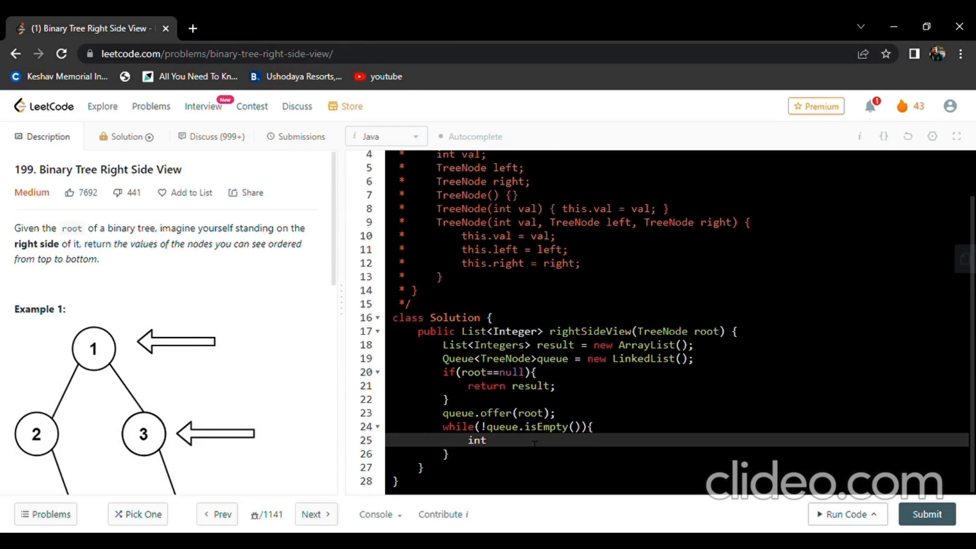
{"action": "type", "text": "size"}
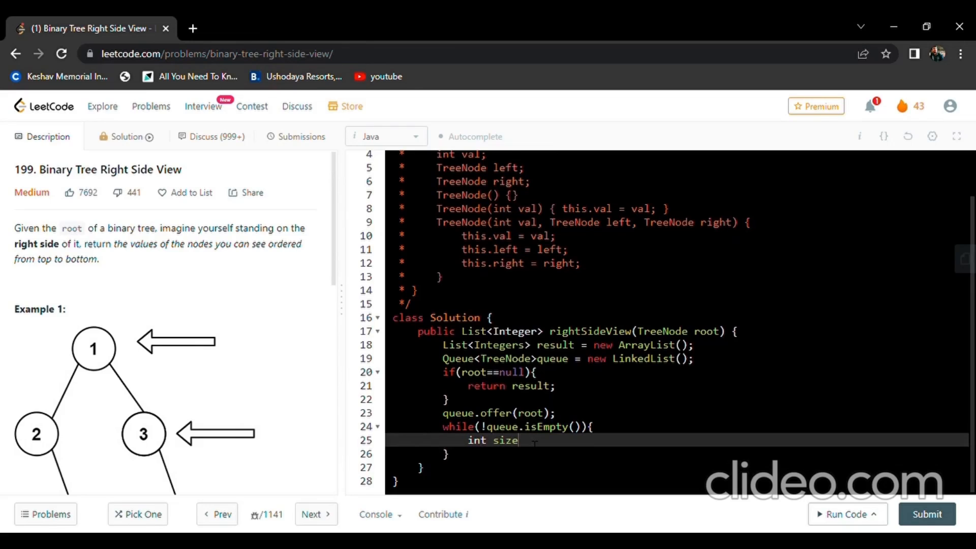
{"action": "type", "text": "= q"}
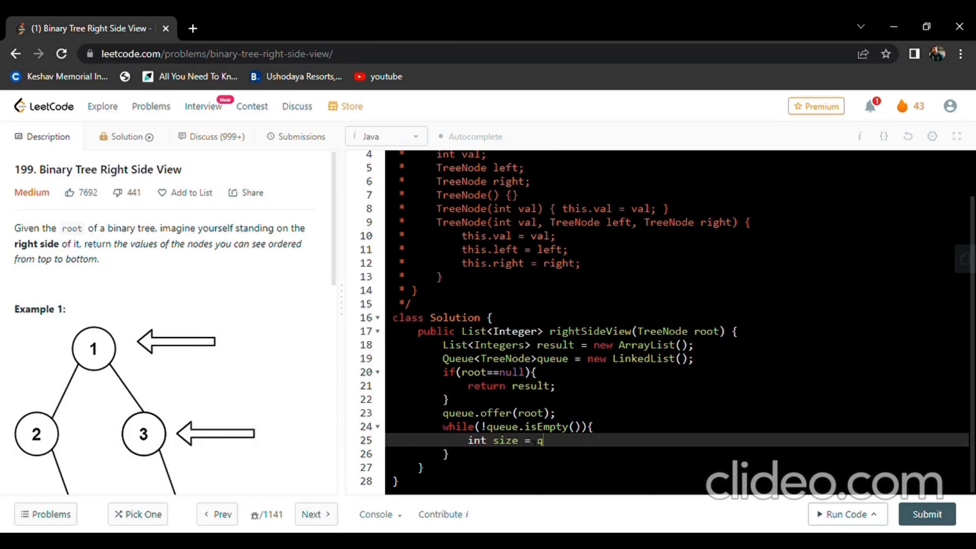
{"action": "type", "text": "ueue"}
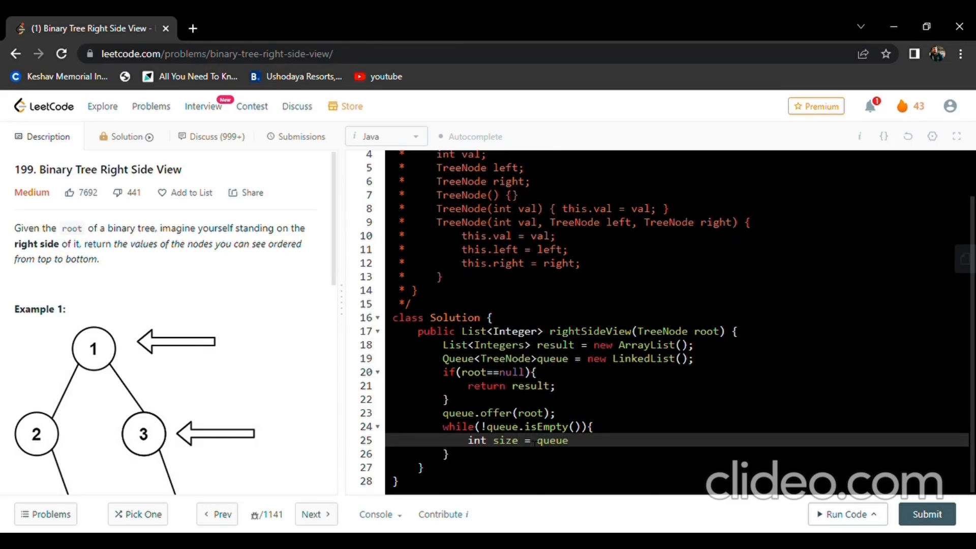
{"action": "type", "text": ".zix"}
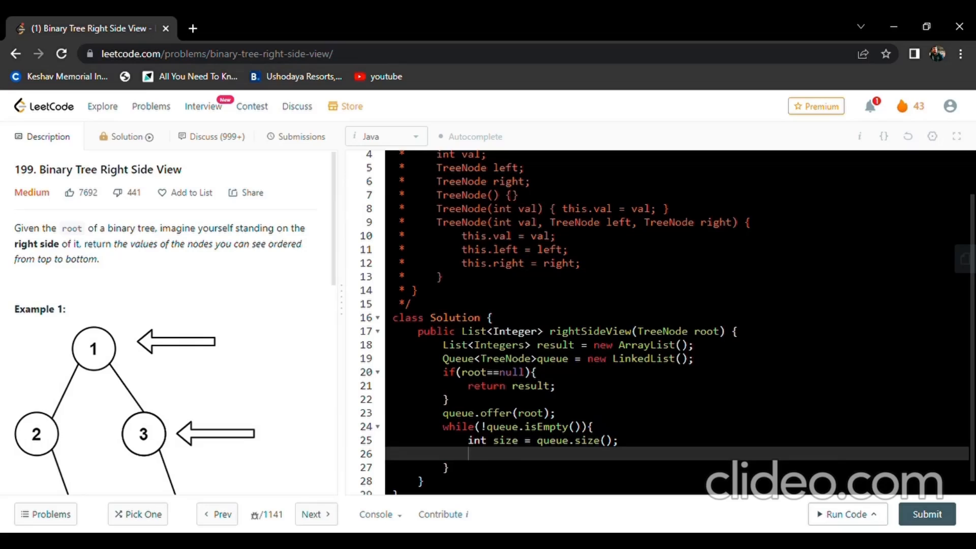
Step: Write the for loop header iterating i from 0 to size
{"action": "type", "text": "for()"}
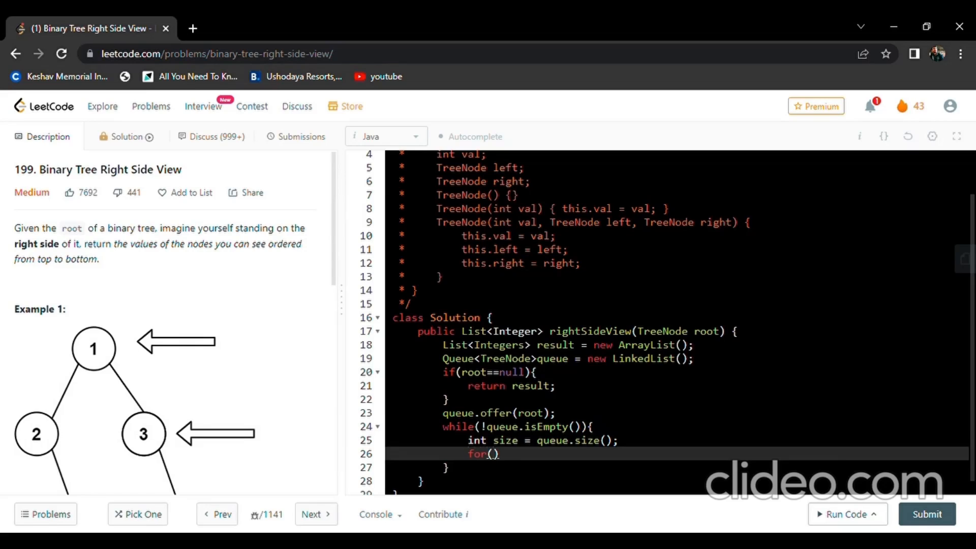
{"action": "type", "text": "int i"}
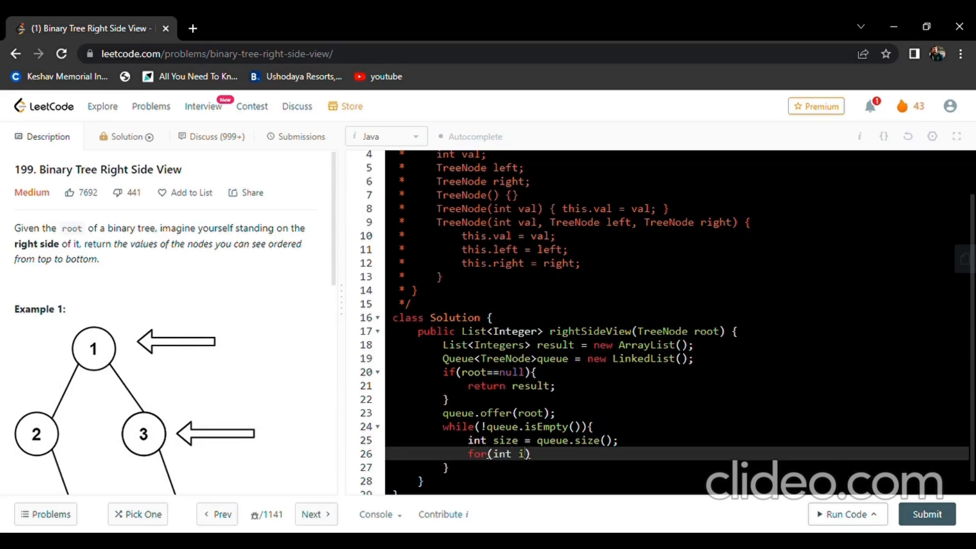
{"action": "type", "text": "=0;i<"}
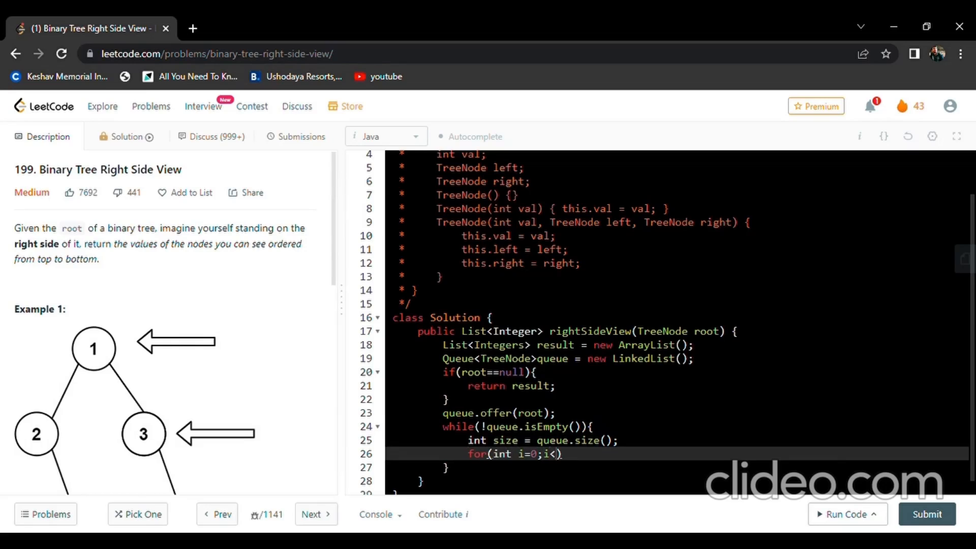
{"action": "type", "text": "size;i++"}
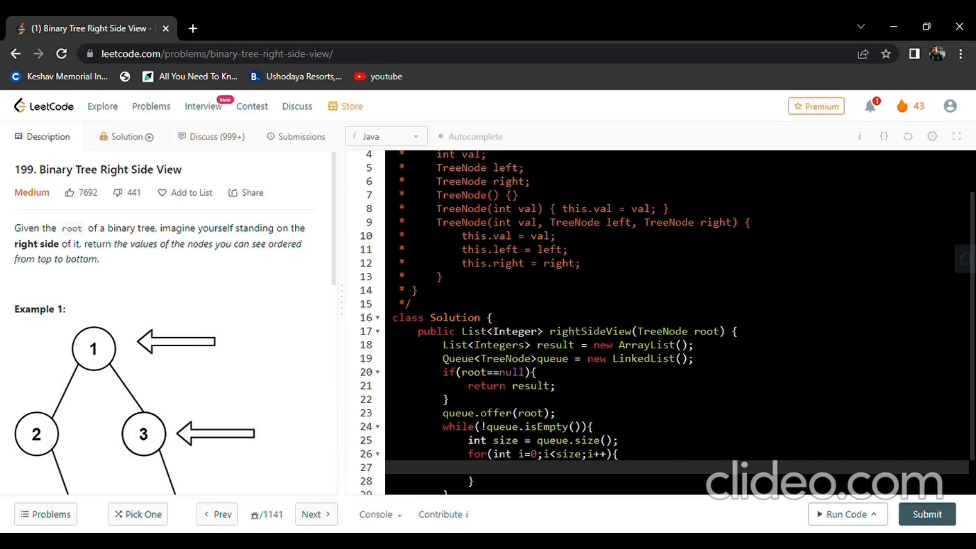
Step: Add the if(i==0)result.add() check and make room for a line above it
{"action": "type", "text": "if("}
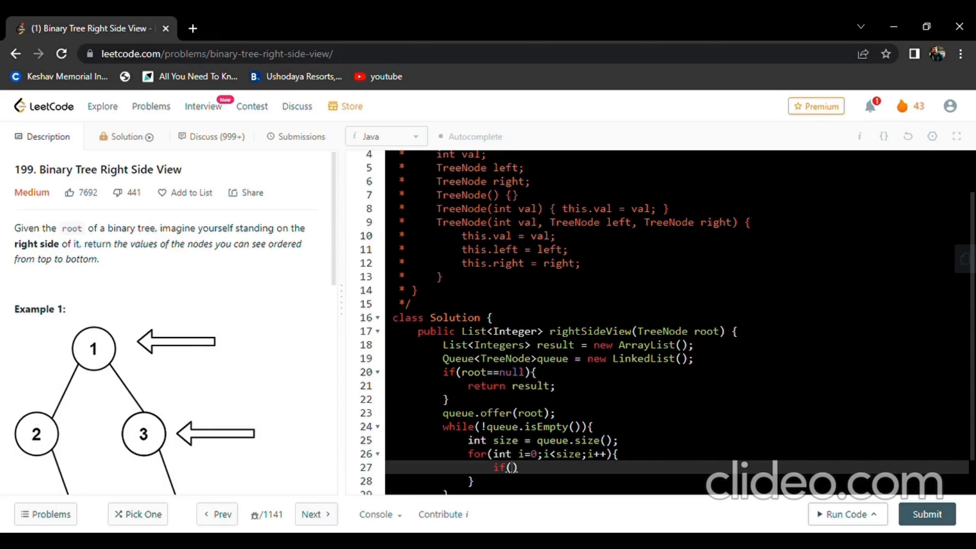
{"action": "type", "text": "i="}
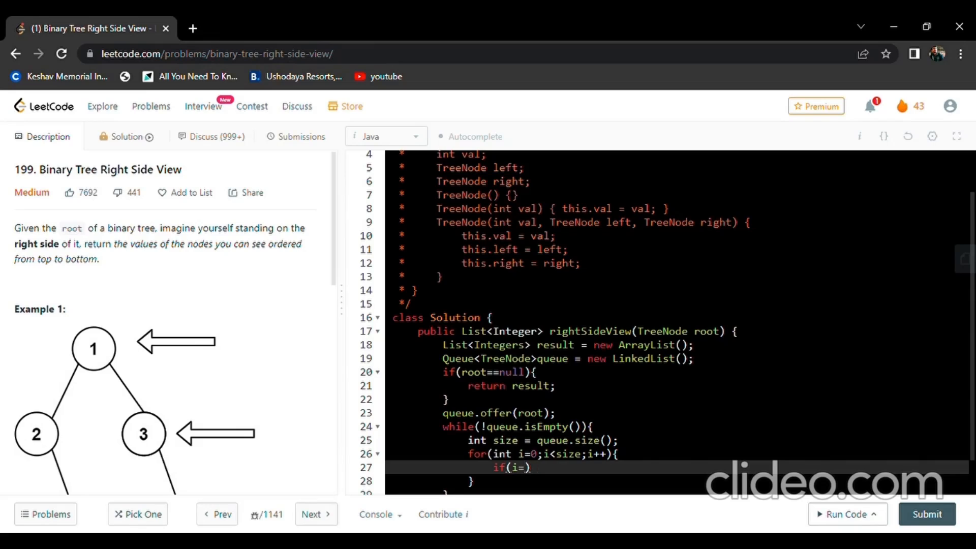
{"action": "type", "text": "0"}
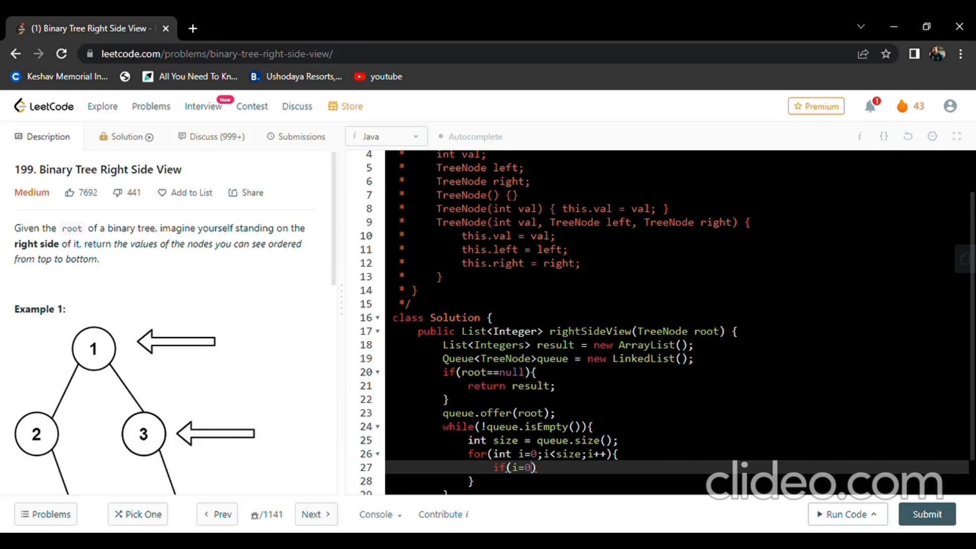
{"action": "type", "text": "="}
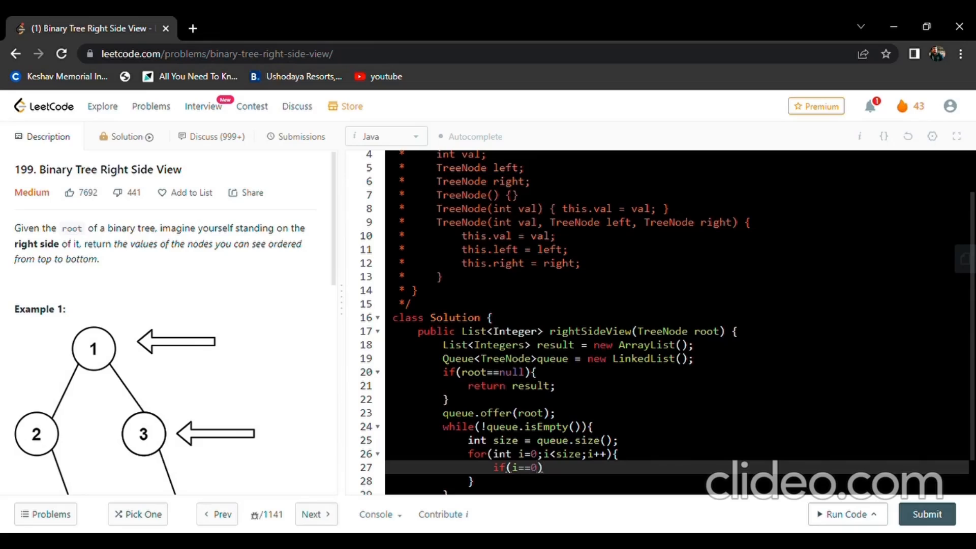
{"action": "type", "text": "r"}
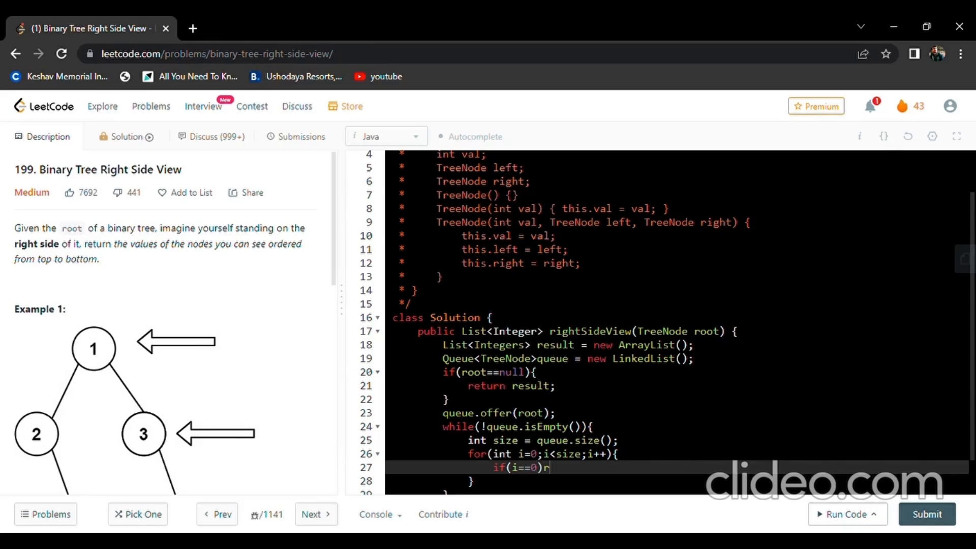
{"action": "type", "text": "esu"}
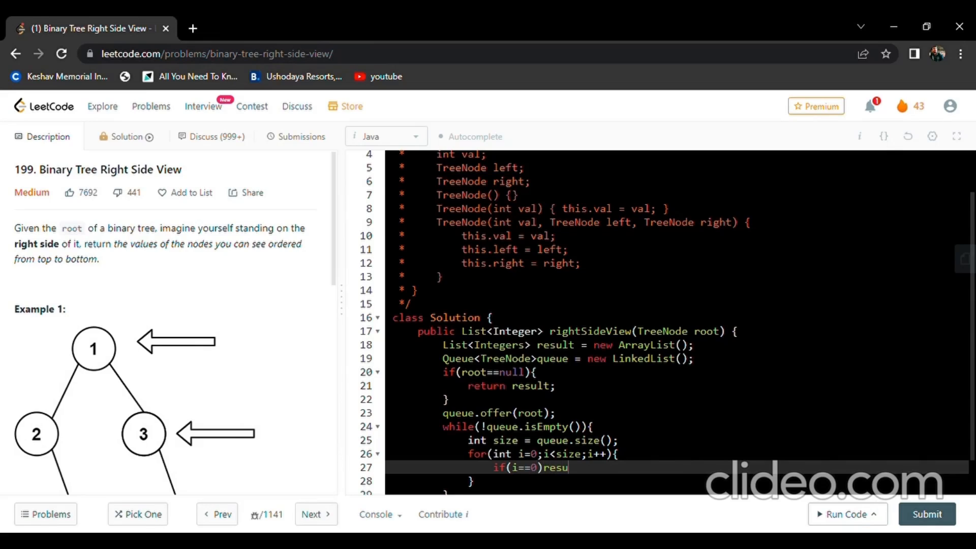
{"action": "type", "text": "lt"}
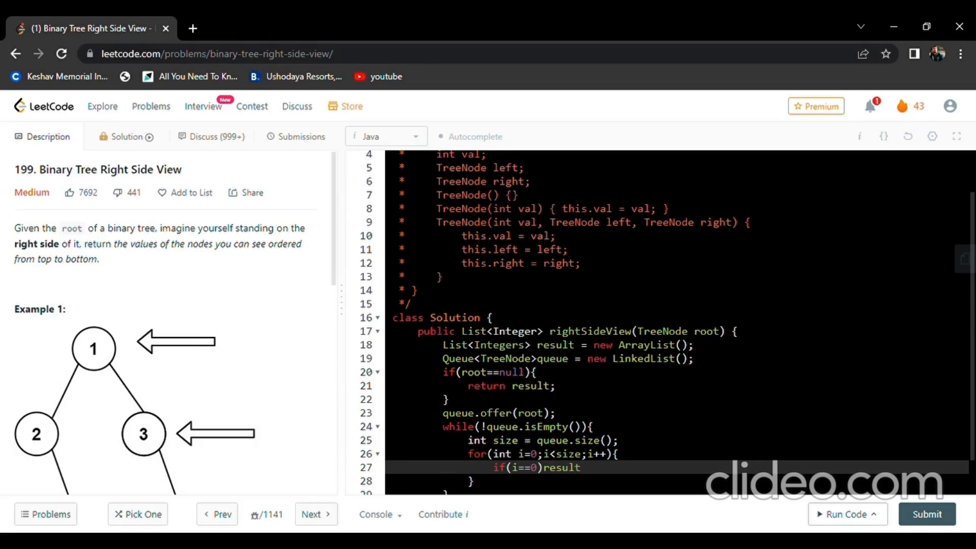
{"action": "type", "text": "."}
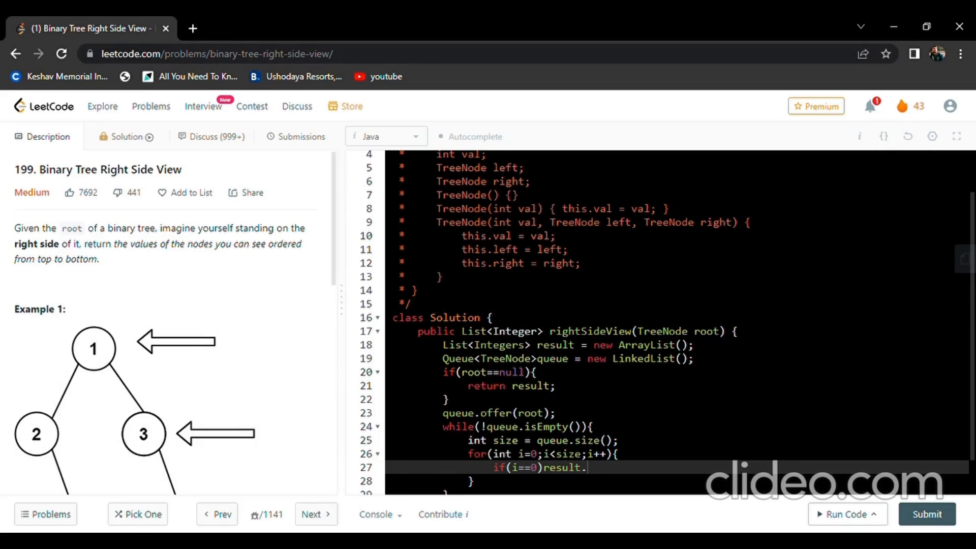
{"action": "type", "text": "add()"}
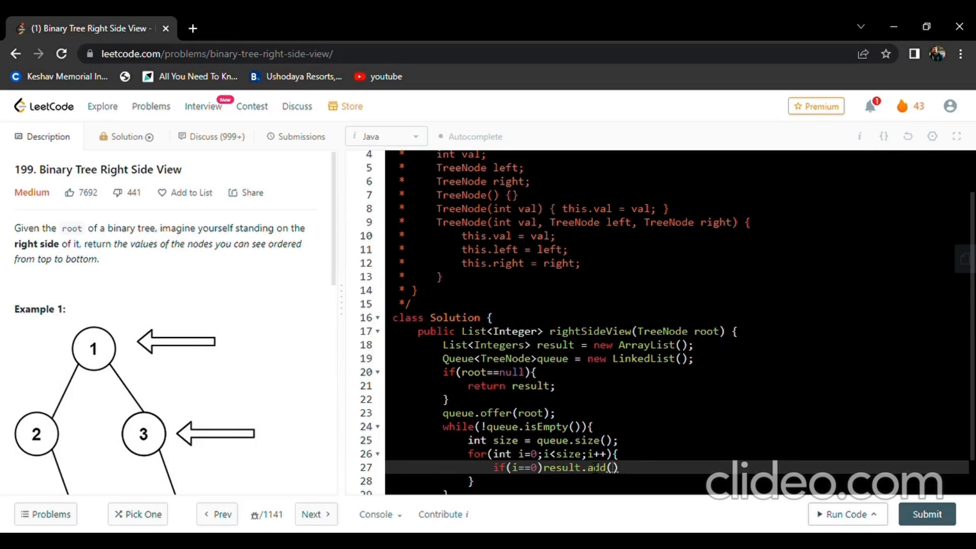
{"action": "key", "text": "Enter"}
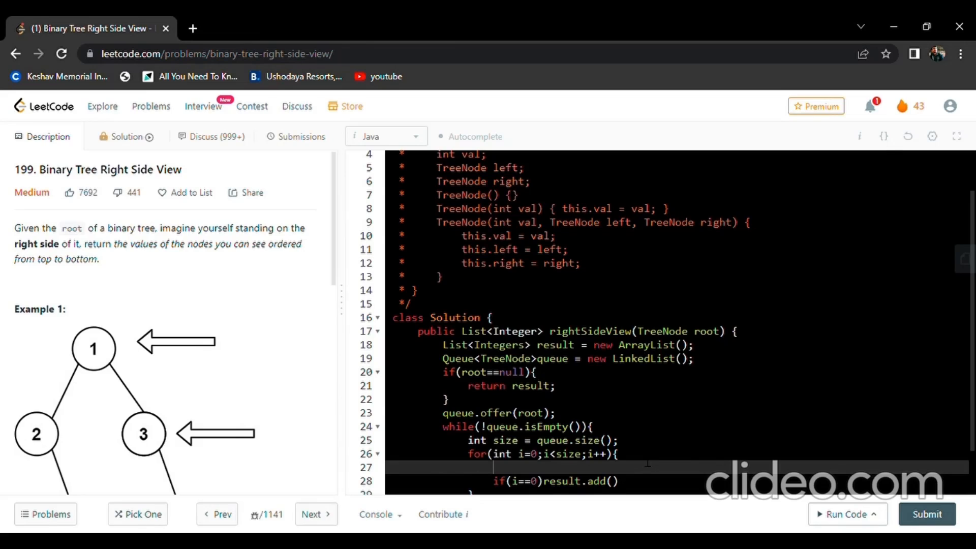
Step: Poll the queue's head into TreeNode current before the check
{"action": "type", "text": "TreeNode c"}
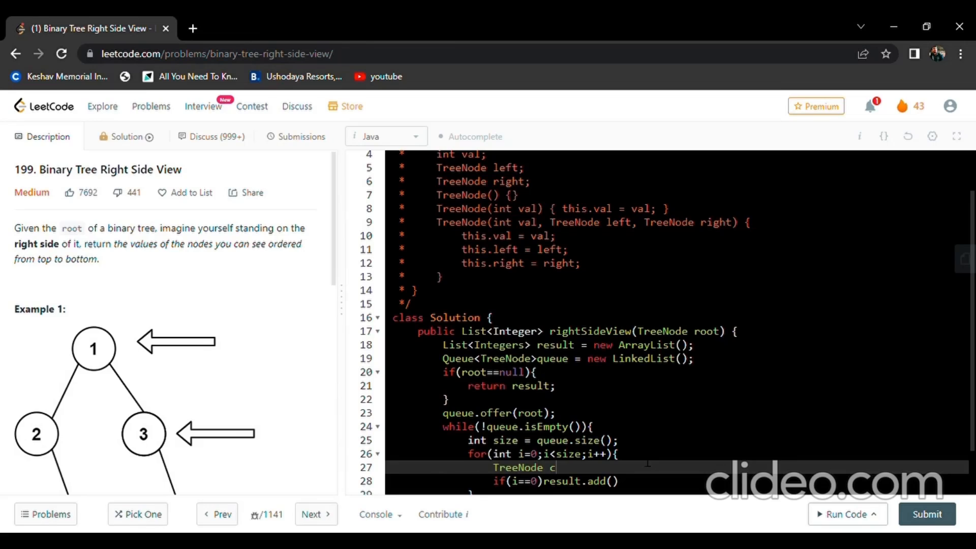
{"action": "type", "text": "urrent ="}
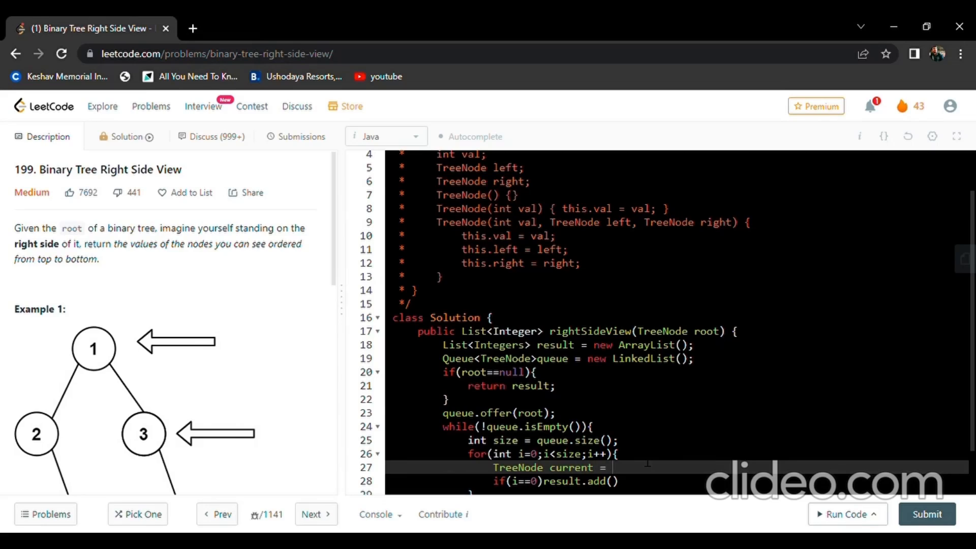
{"action": "type", "text": "queue.poo"}
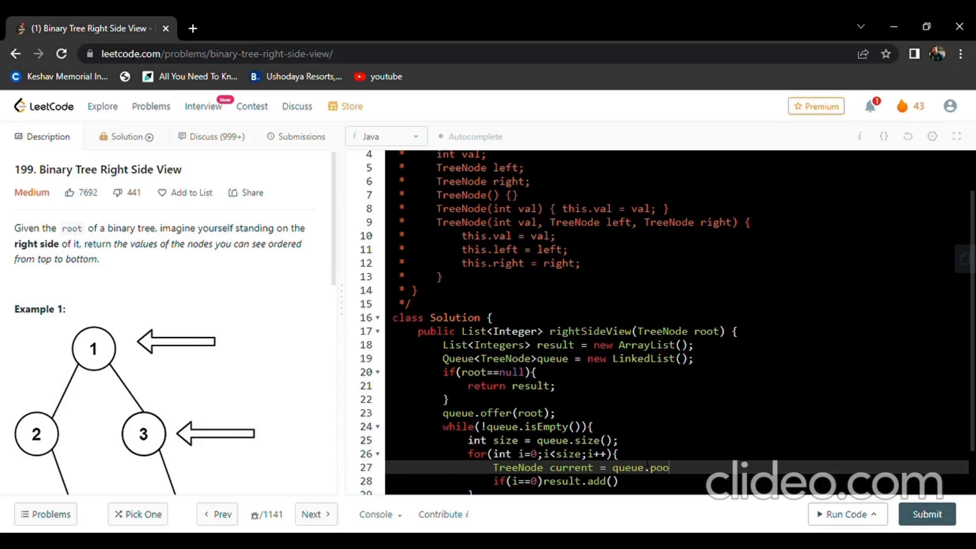
{"action": "type", "text": "ll();"}
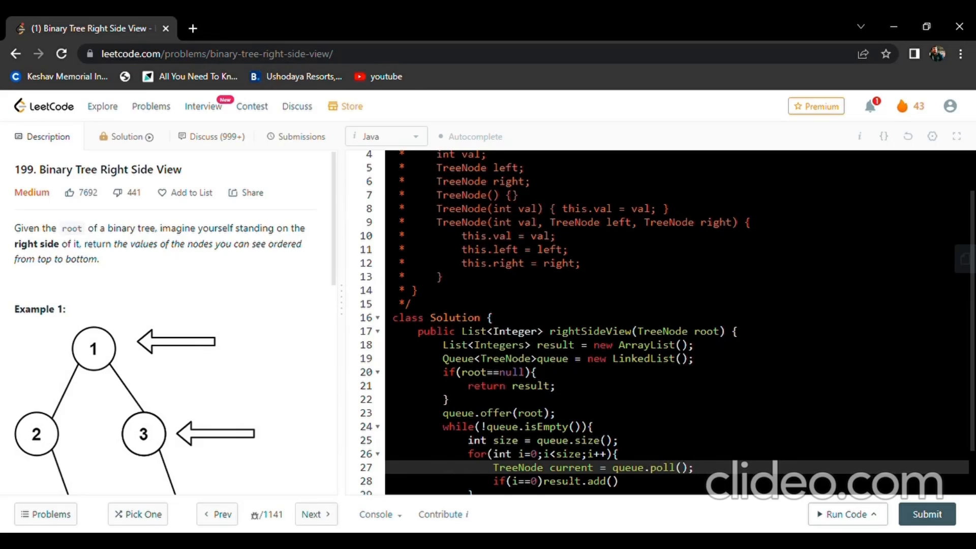
Step: Complete the first-iteration add with current.val as the value
{"action": "scroll", "scroll_direction": "down", "scroll_amount": 3}
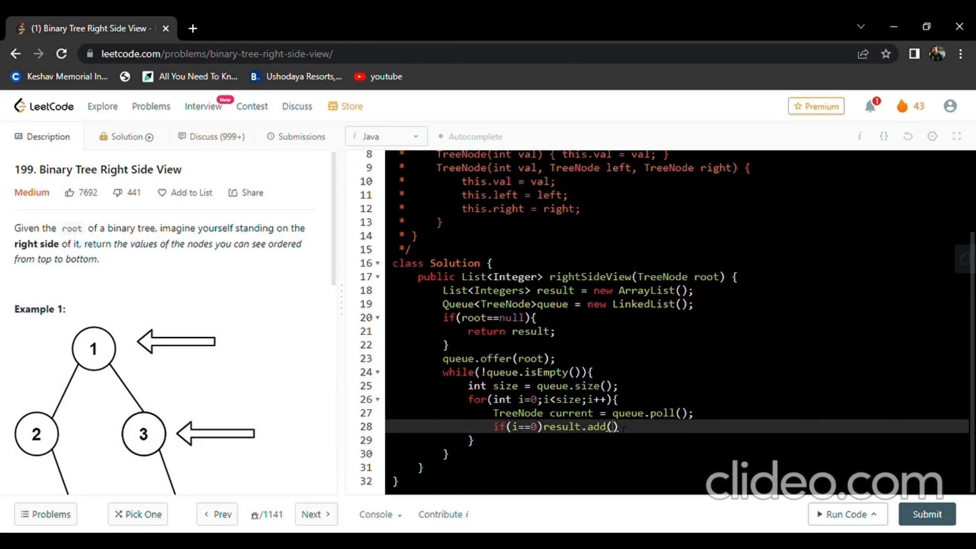
{"action": "type", "text": "current"}
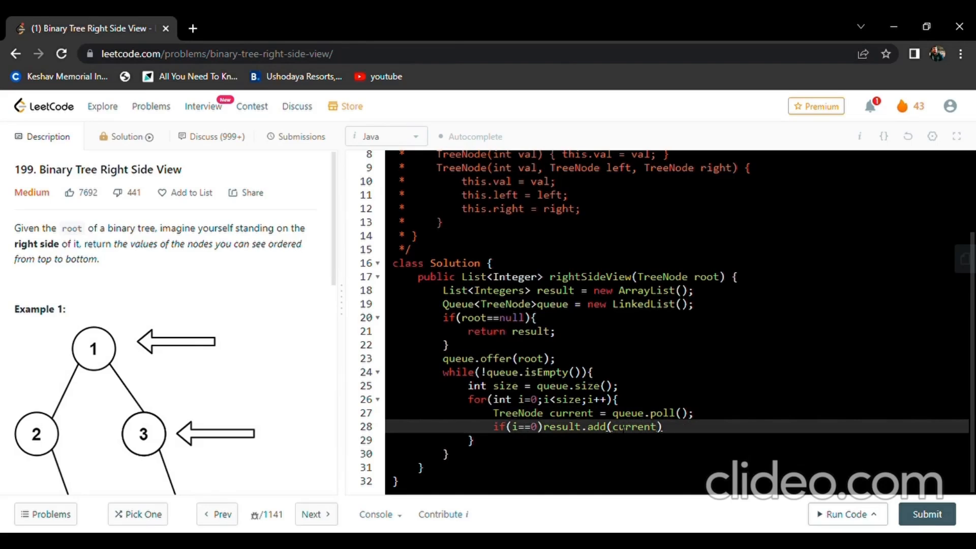
{"action": "type", "text": ".val"}
{"action": "type", "text": "if"}
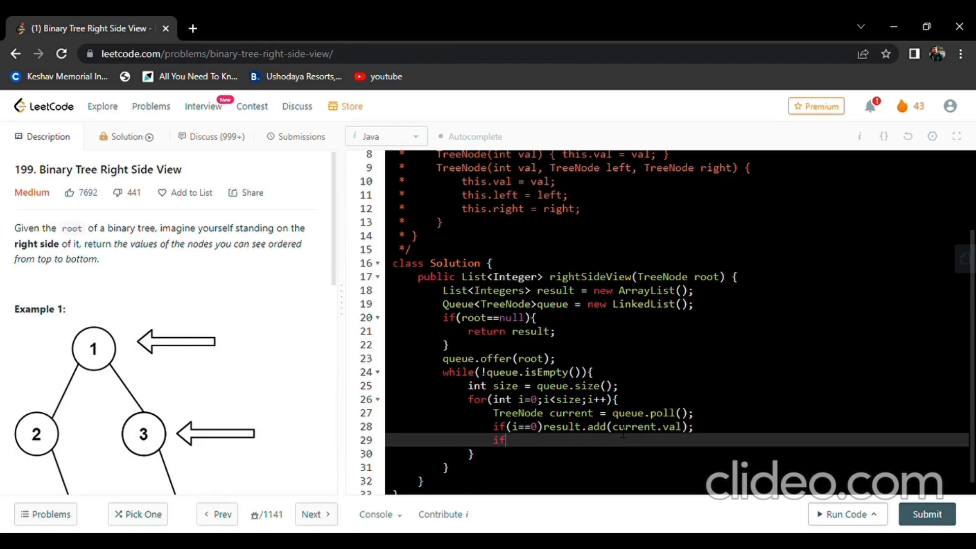
{"action": "type", "text": "()"}
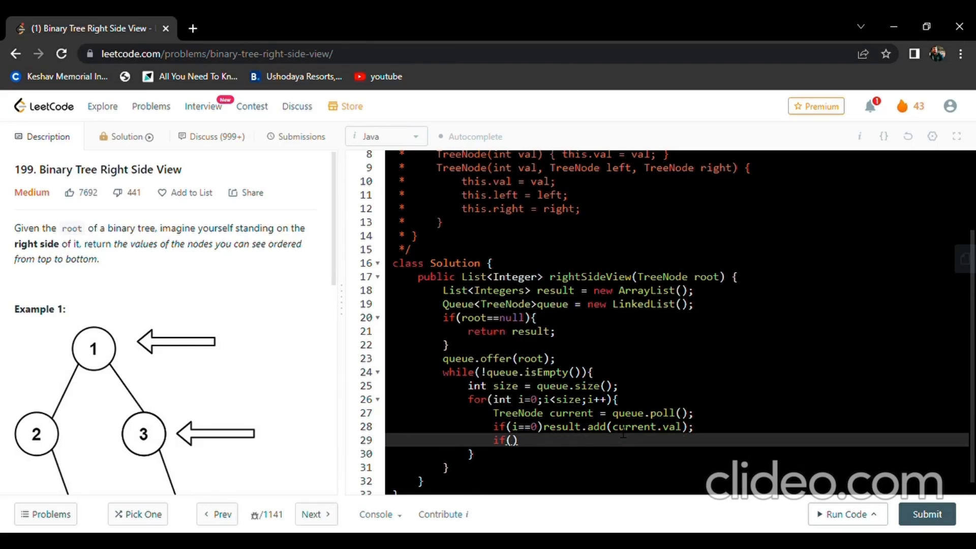
Step: Begin if(current.right!=null)queue.offer(current to enqueue the right child
{"action": "type", "text": "cu"}
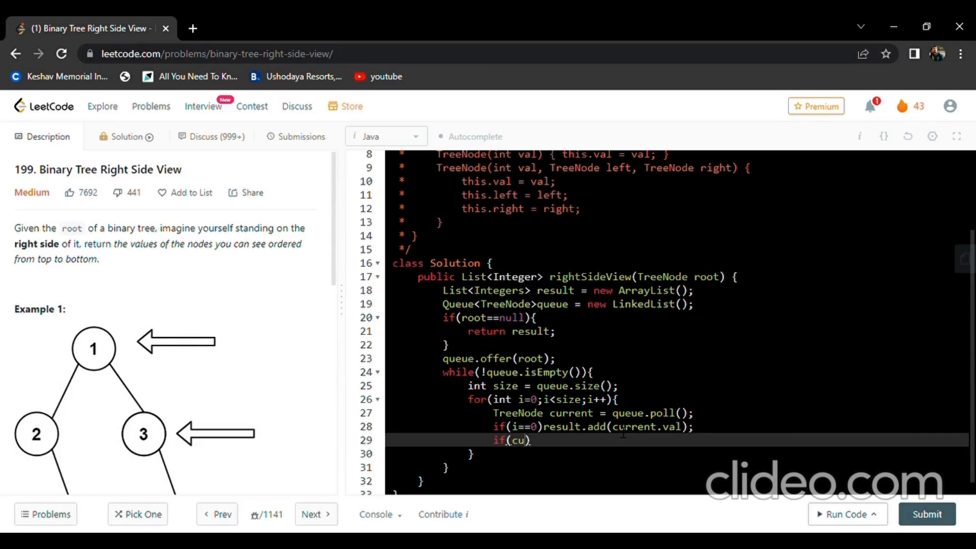
{"action": "type", "text": "rrent."}
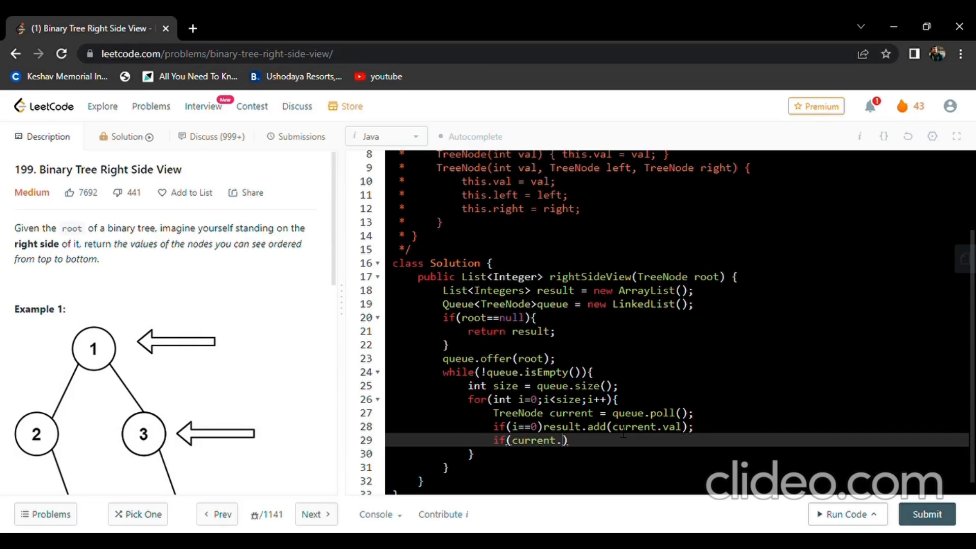
{"action": "type", "text": "right"}
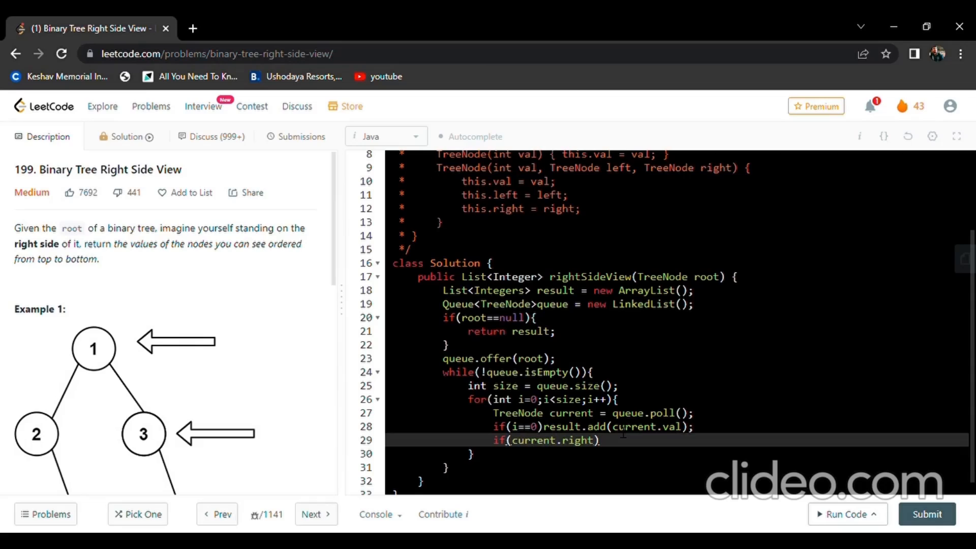
{"action": "type", "text": "!="}
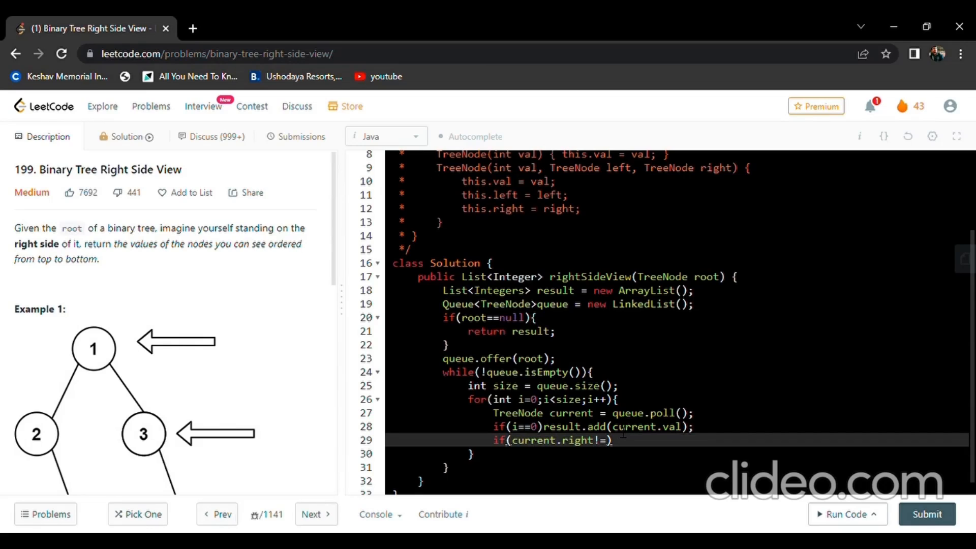
{"action": "type", "text": "null)"}
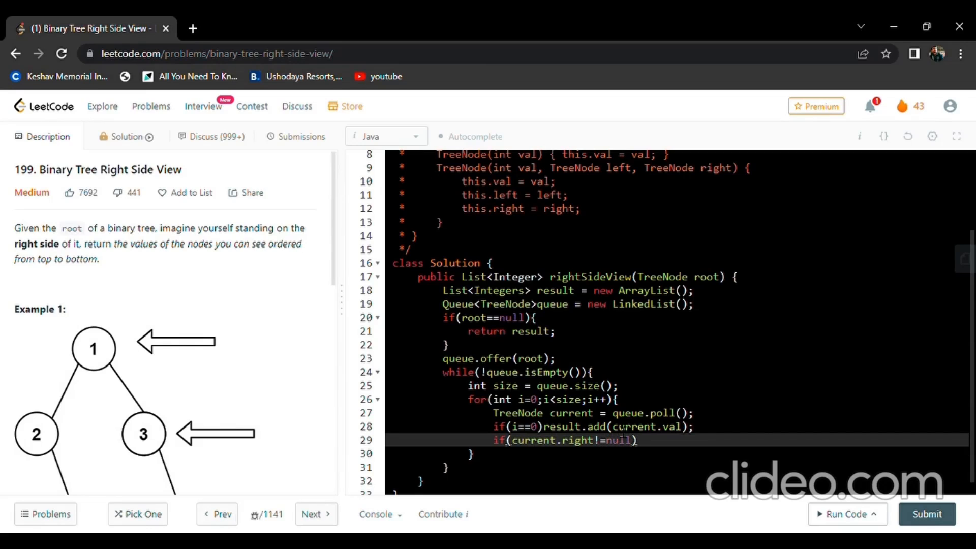
{"action": "type", "text": "qu"}
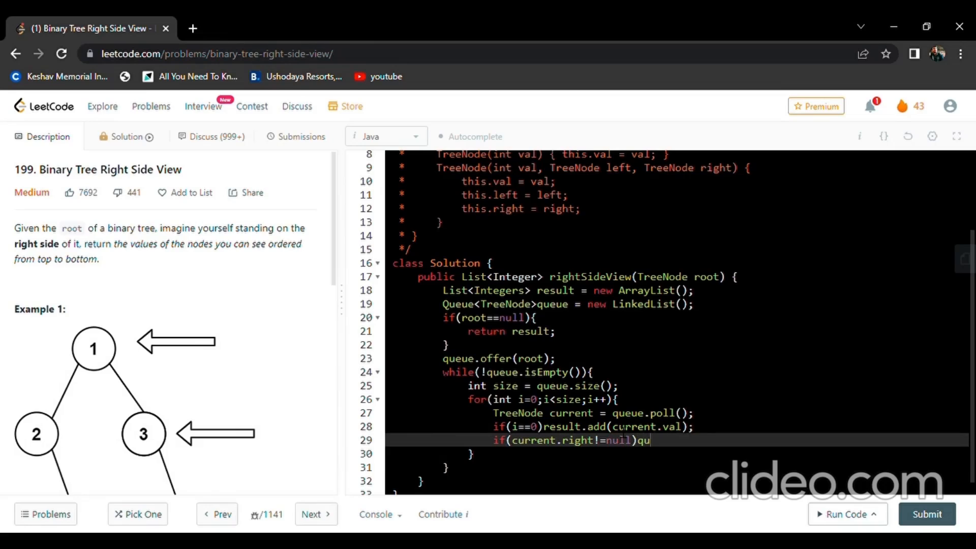
{"action": "type", "text": "eue"}
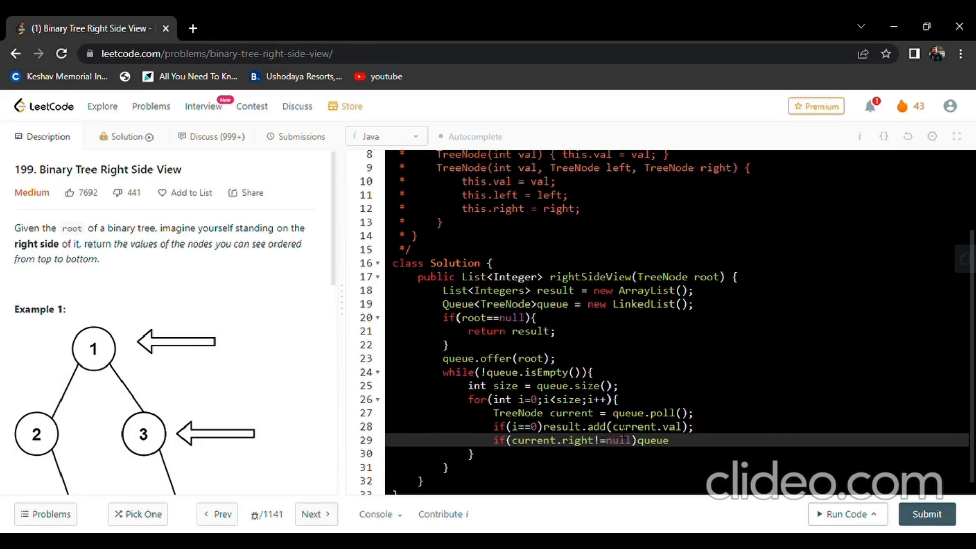
{"action": "type", "text": ".offer()"}
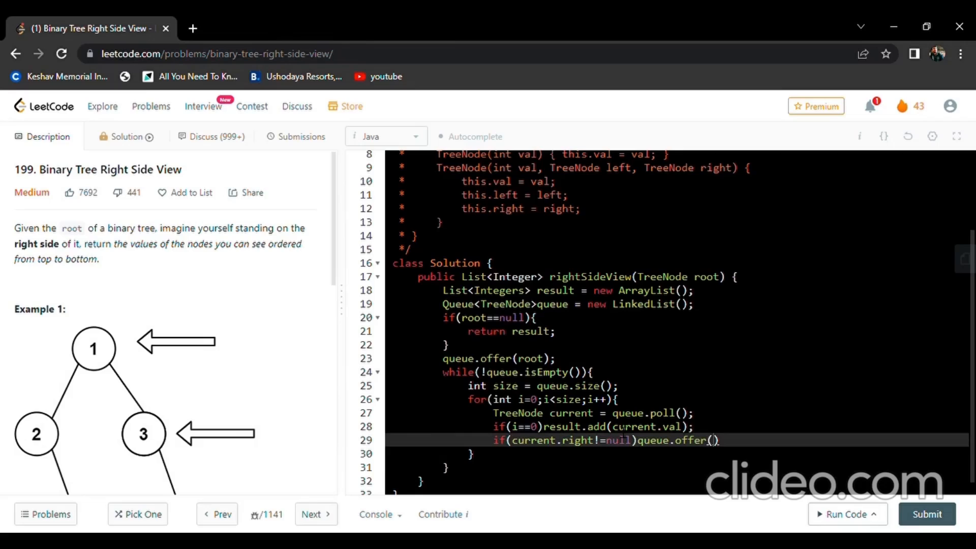
{"action": "type", "text": "current.right"}
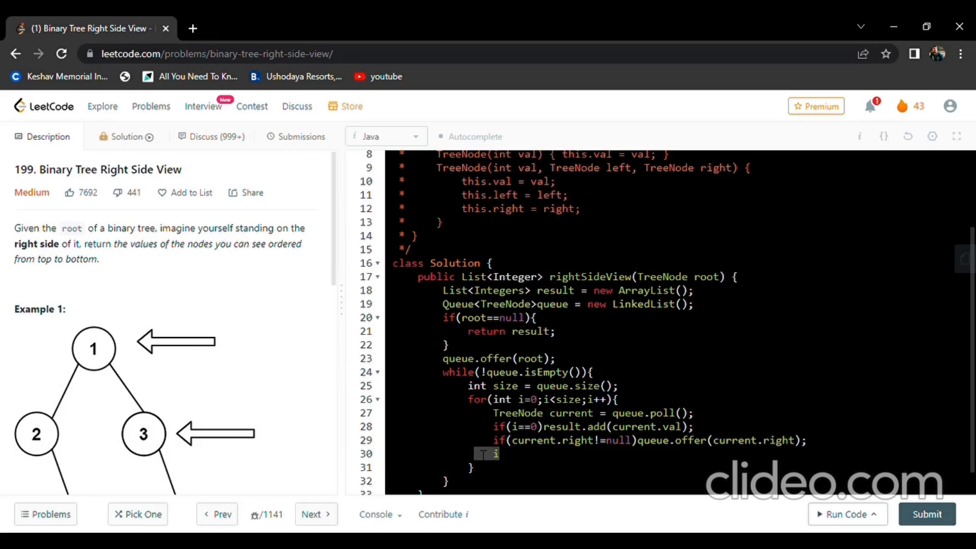
Step: Finish offering current.right, duplicate the check for current.left, and close the loops
{"action": "type", "text": "if(current.right!=null)queue.offer(current.right);"}
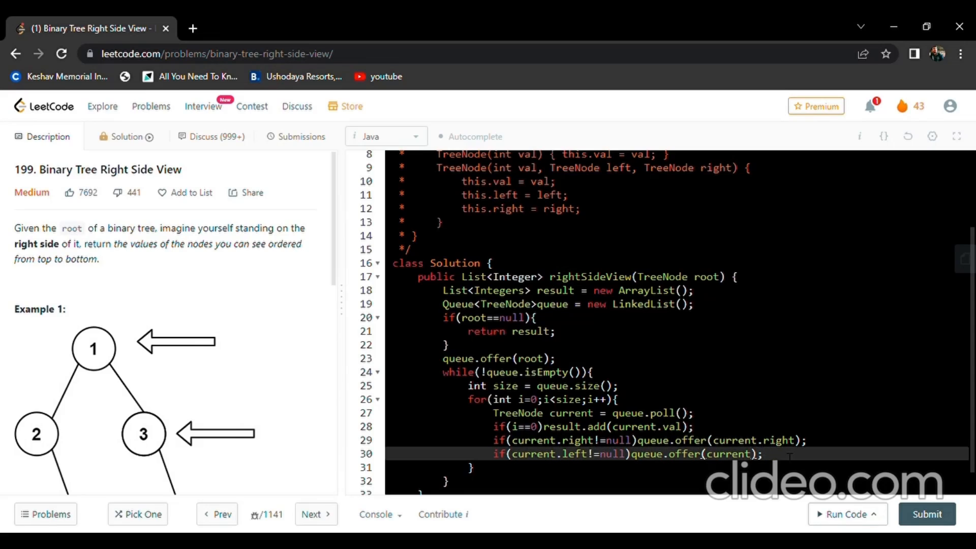
{"action": "type", "text": ".left"}
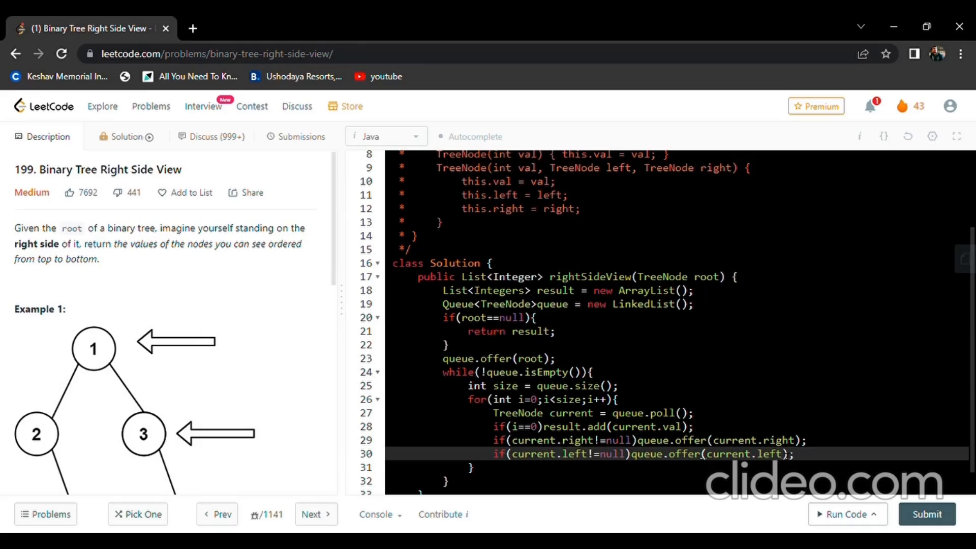
{"action": "scroll", "scroll_direction": "down", "scroll_amount": 3}
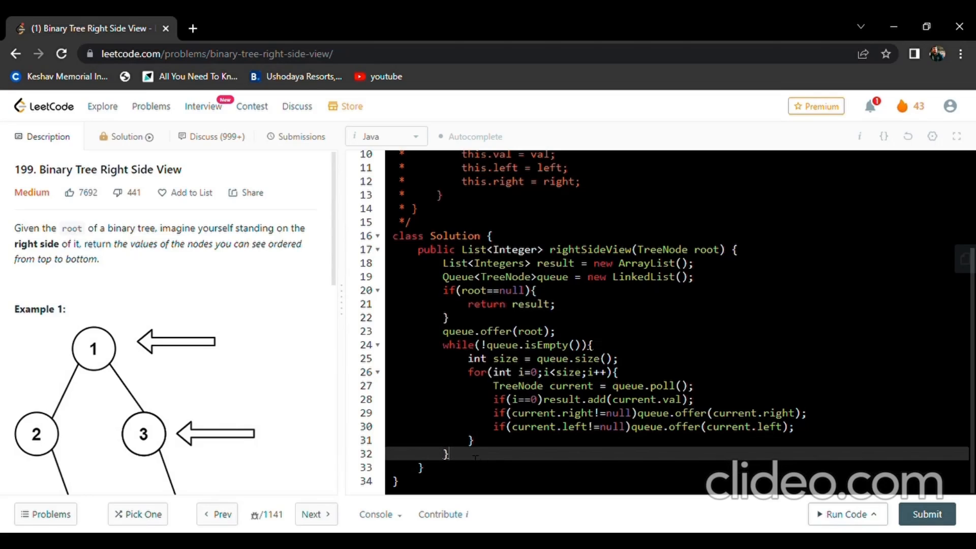
Step: End the method with return result; and run the code, exposing the List<Integers> typo
{"action": "type", "text": "return"}
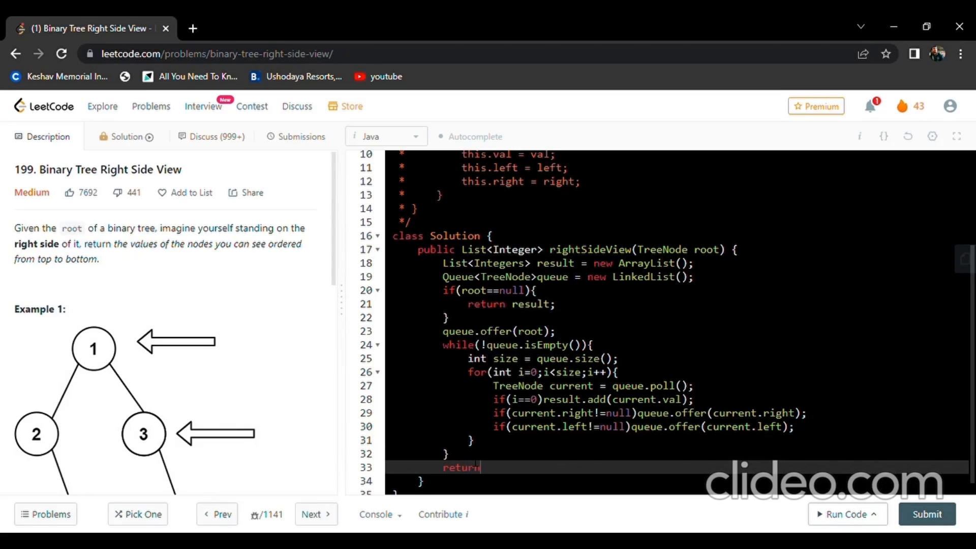
{"action": "type", "text": "result;"}
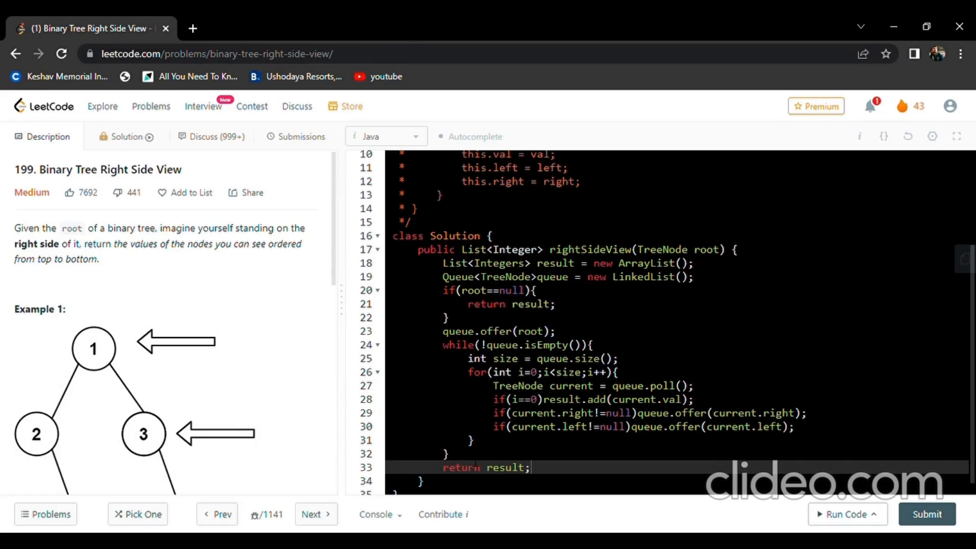
{"action": "left_click", "coordinate": [844, 514]}
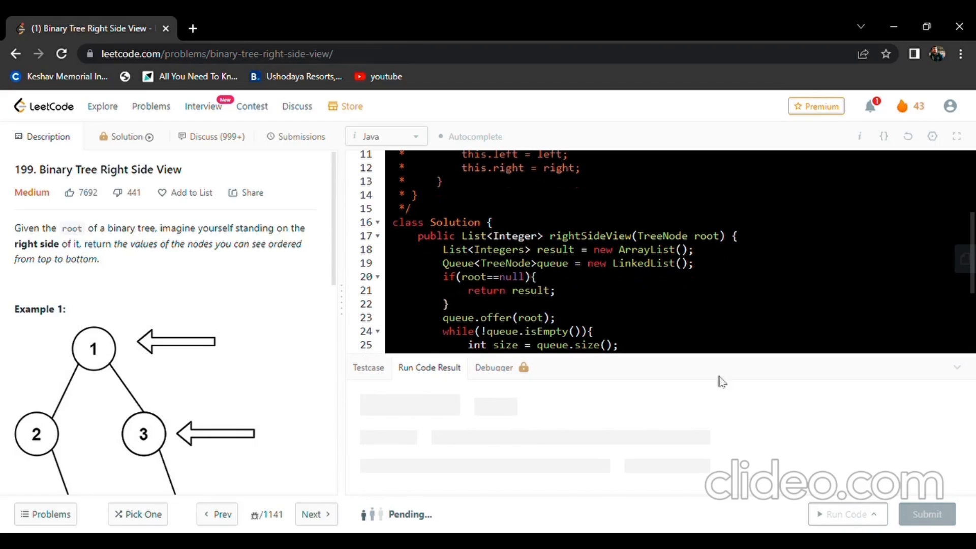
{"action": "scroll", "scroll_direction": "down", "scroll_amount": 3}
{"action": "type", "text": "<>"}
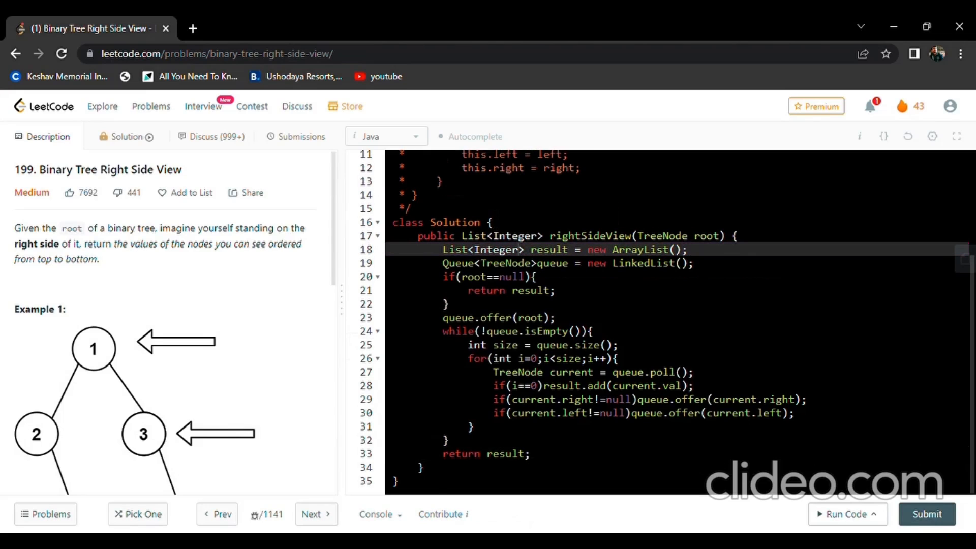
Step: Rerun to get Accepted with outputs [1,3,4] and [1,3], then submit the solution
{"action": "left_click", "coordinate": [846, 514]}
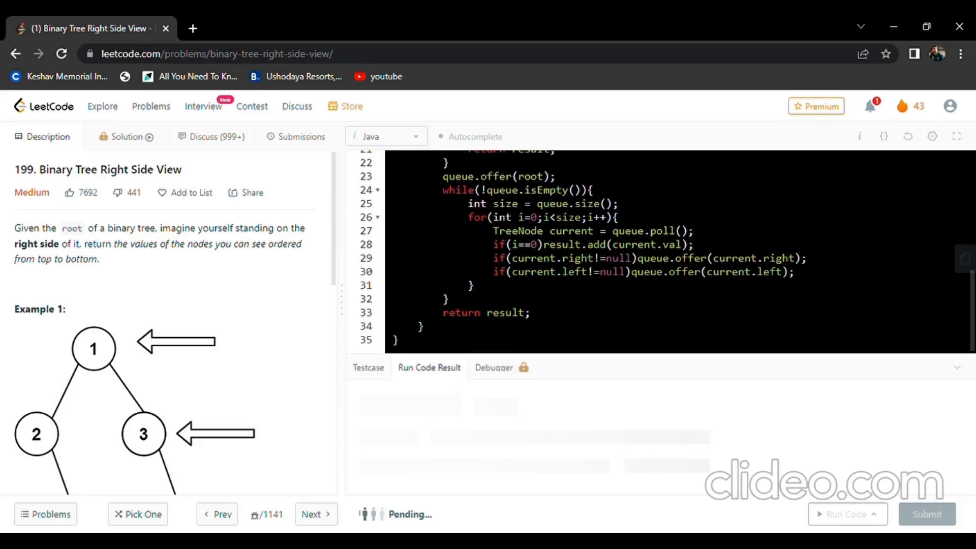
{"action": "left_click", "coordinate": [844, 514]}
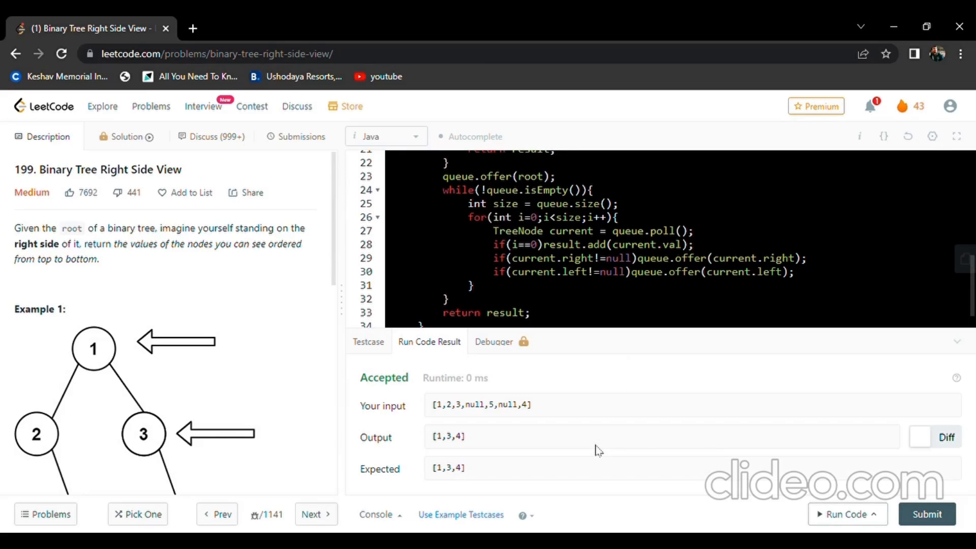
{"action": "left_click", "coordinate": [368, 341]}
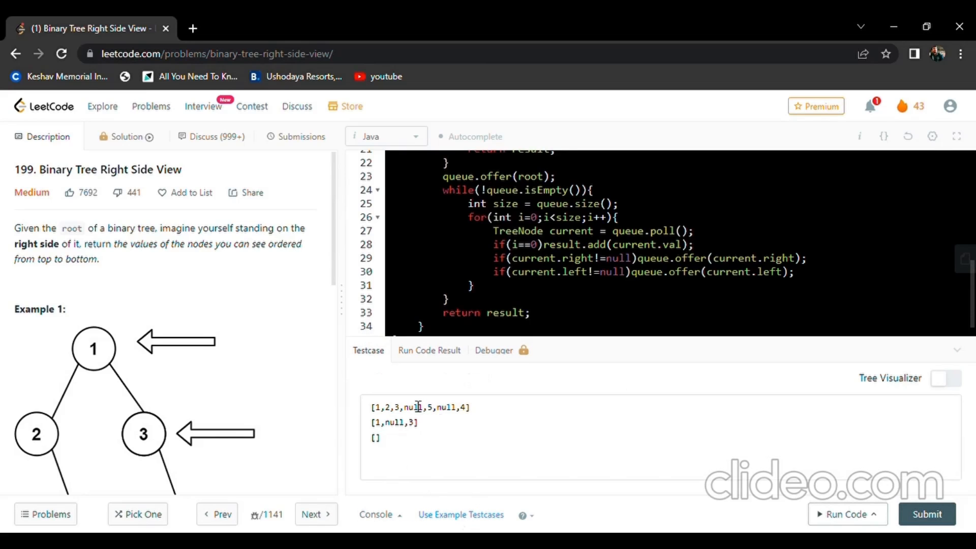
{"action": "left_click", "coordinate": [844, 514]}
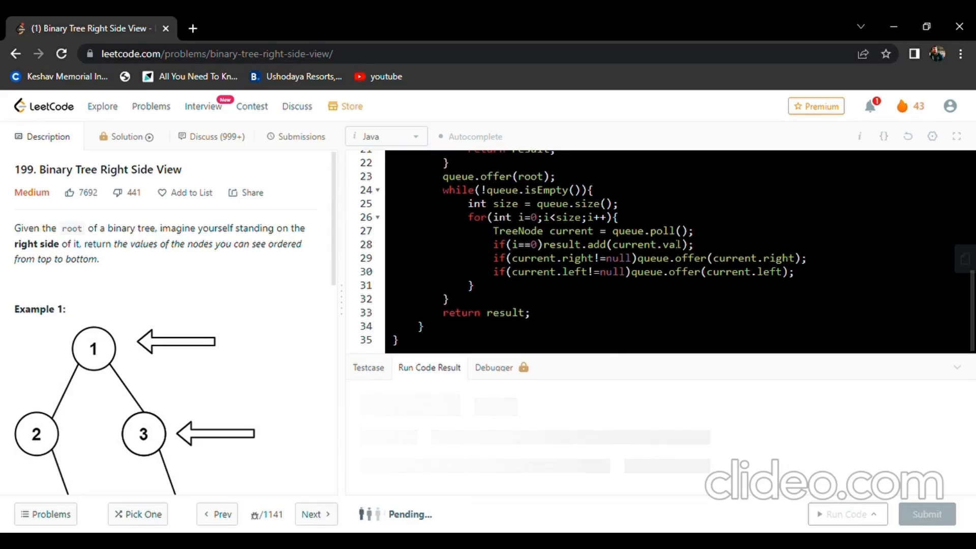
{"action": "left_click", "coordinate": [844, 514]}
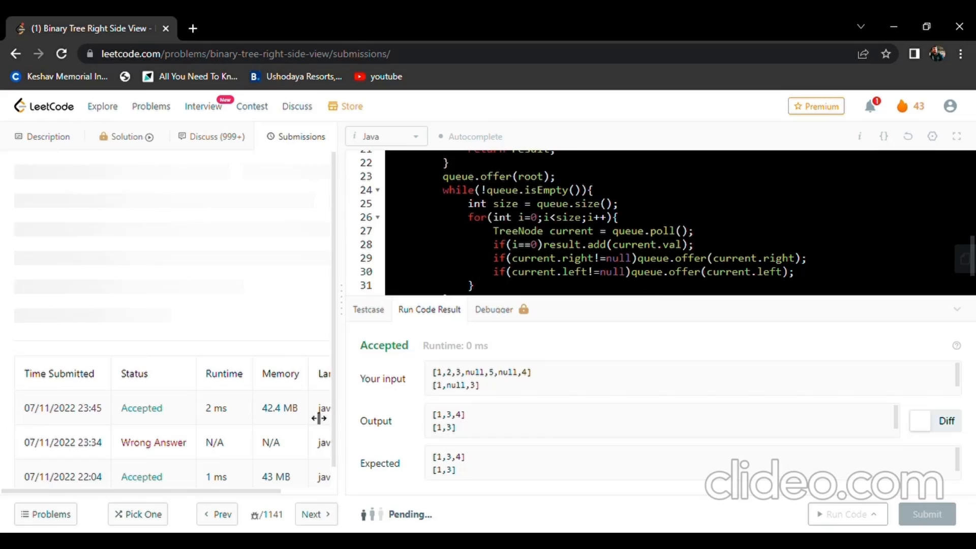
Step: View the Success verdict: 3 ms runtime and 43.1 MB memory
{"action": "left_click", "coordinate": [926, 514]}
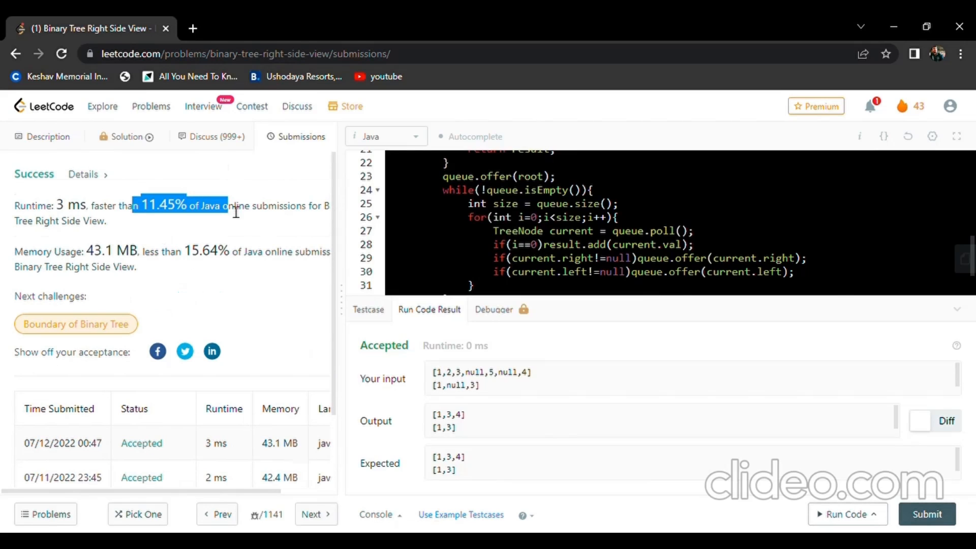
{"action": "mouse_move", "coordinate": [929, 333]}
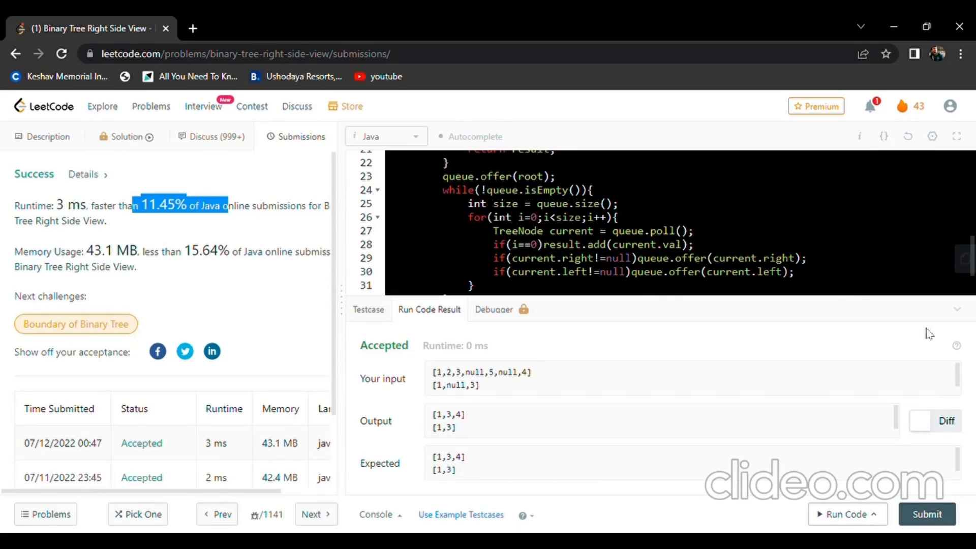